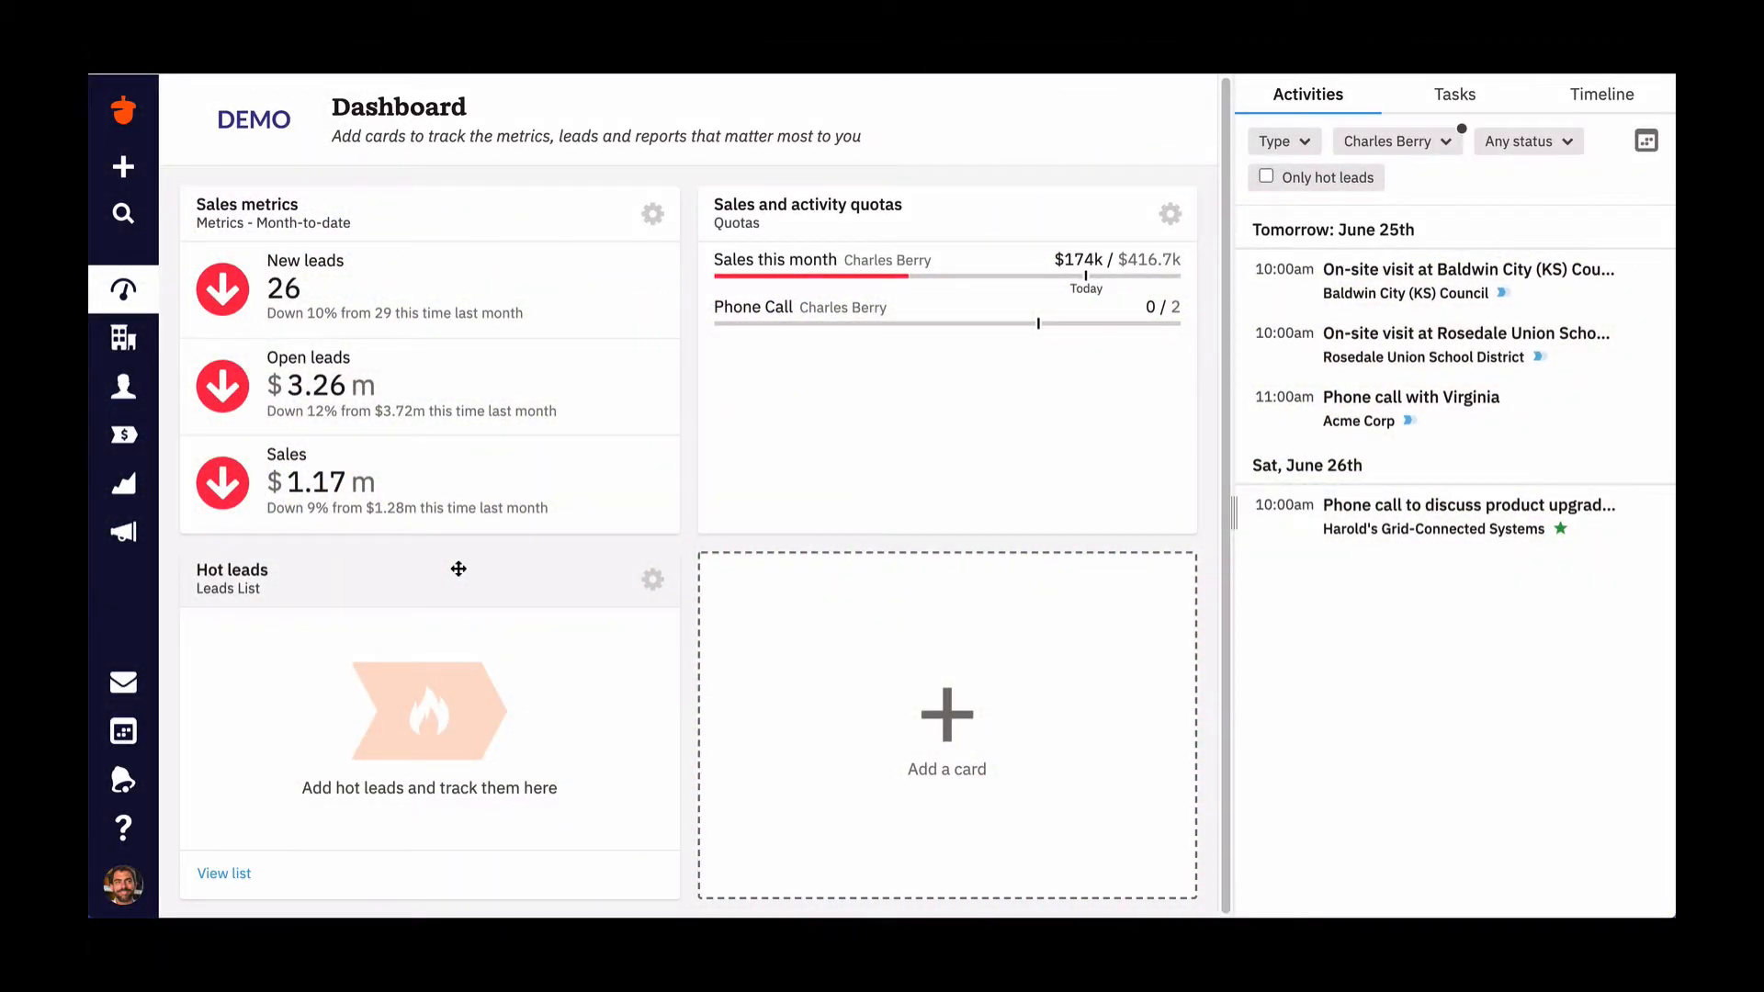
pyautogui.moveTo(687, 550)
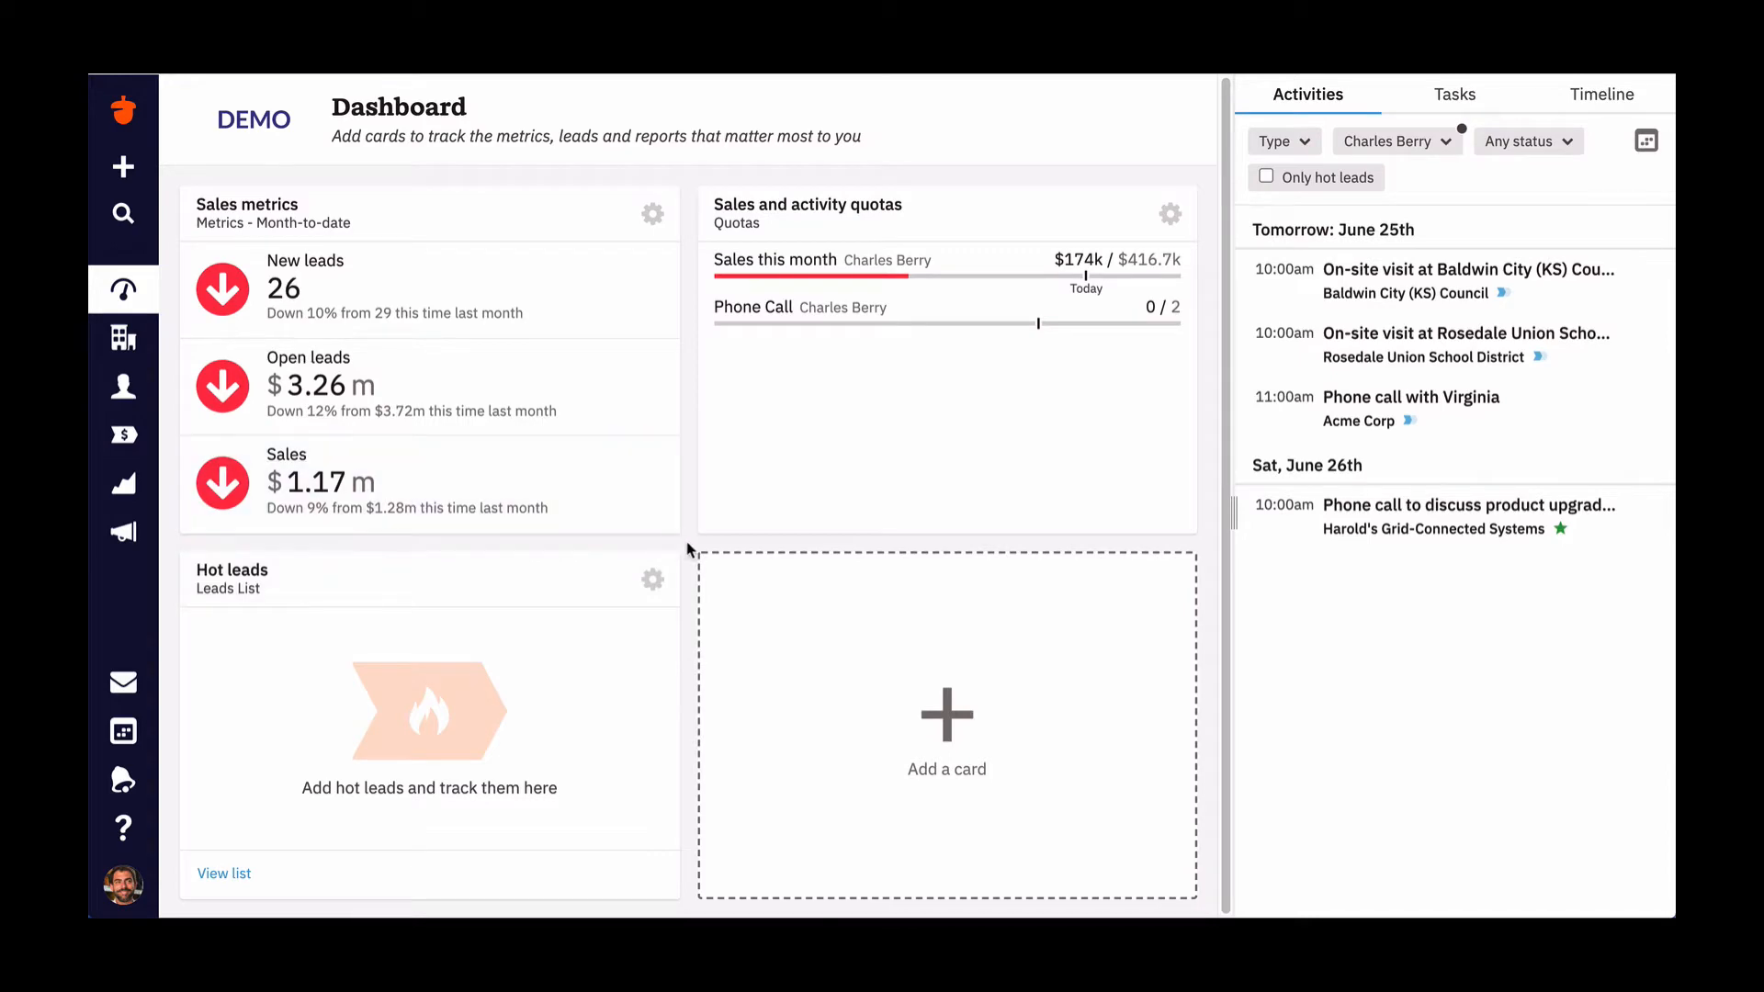
pyautogui.moveTo(128, 891)
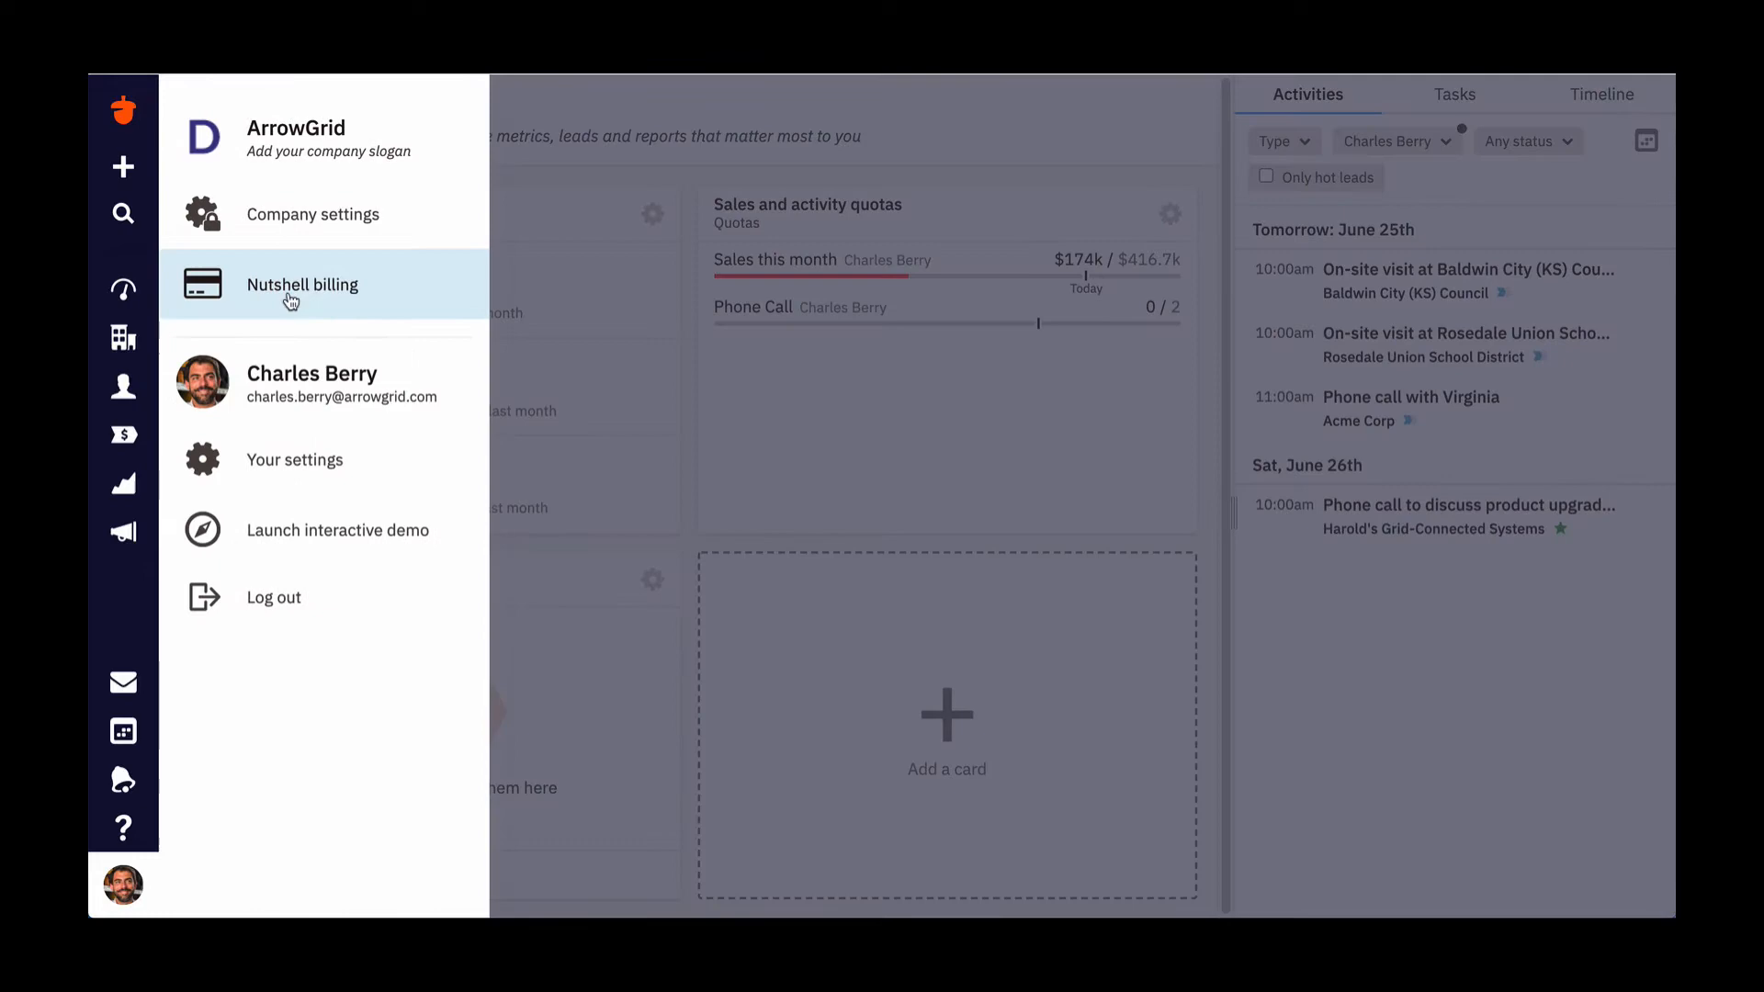
# - Reach the Tags page under Company settings
pyautogui.click(312, 214)
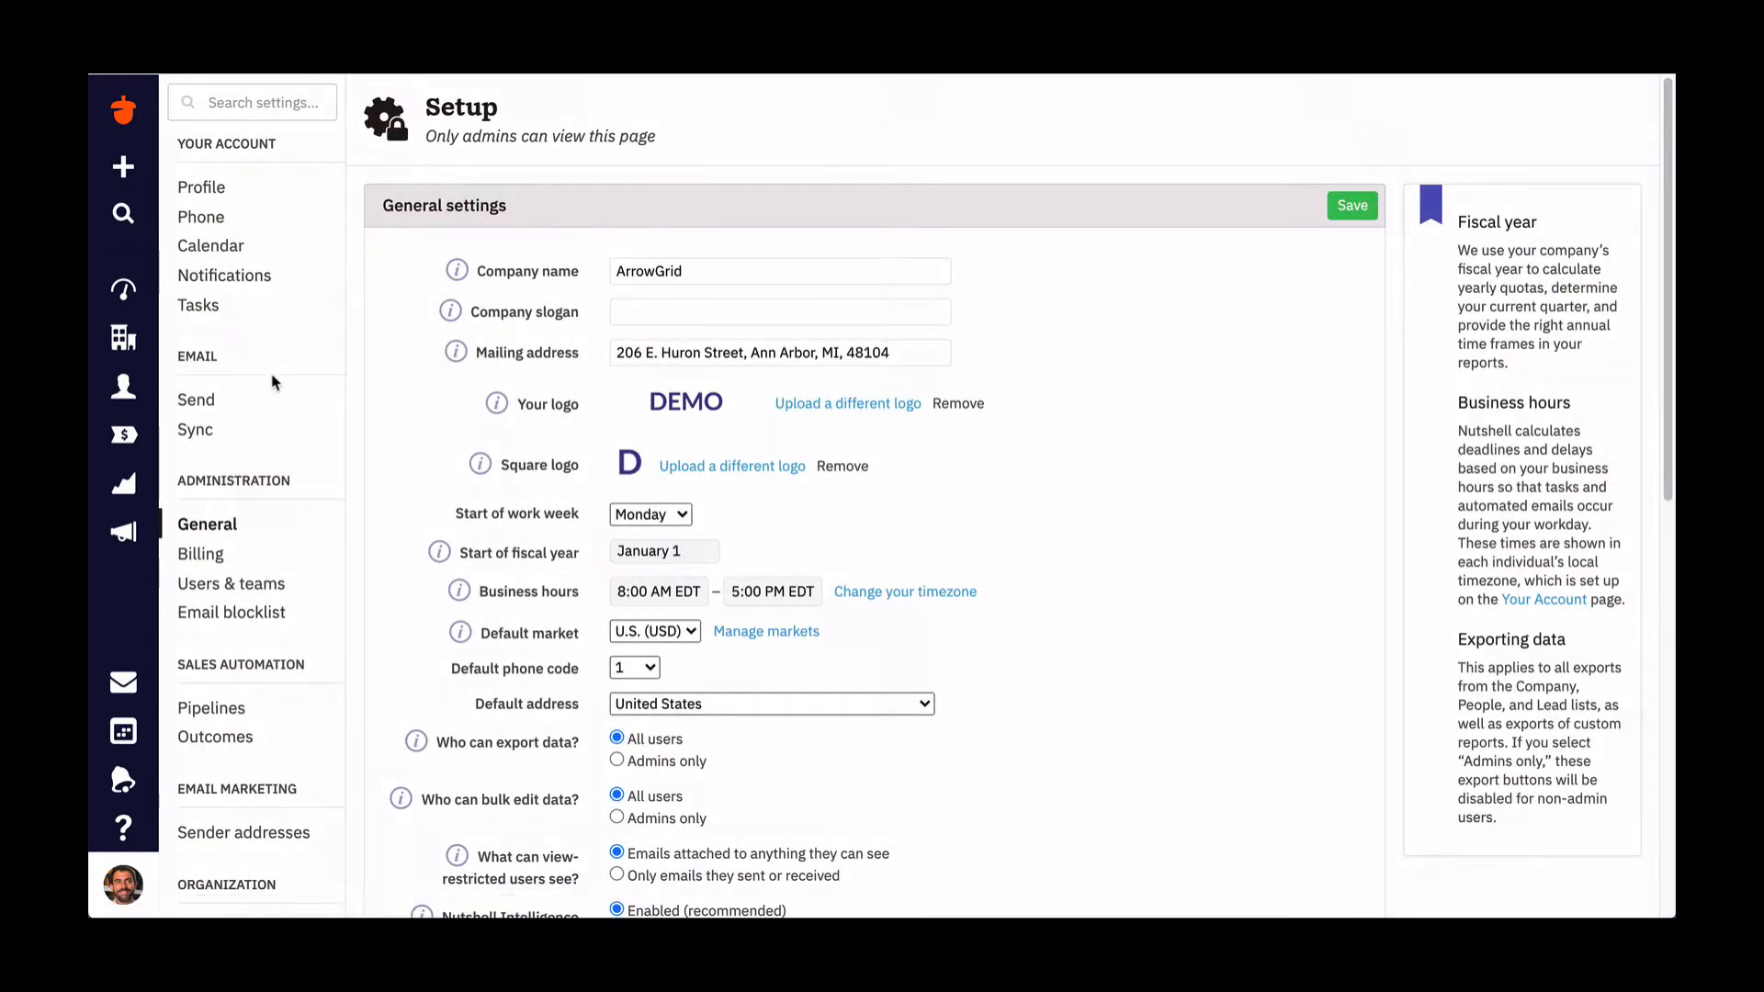
pyautogui.scroll(-3)
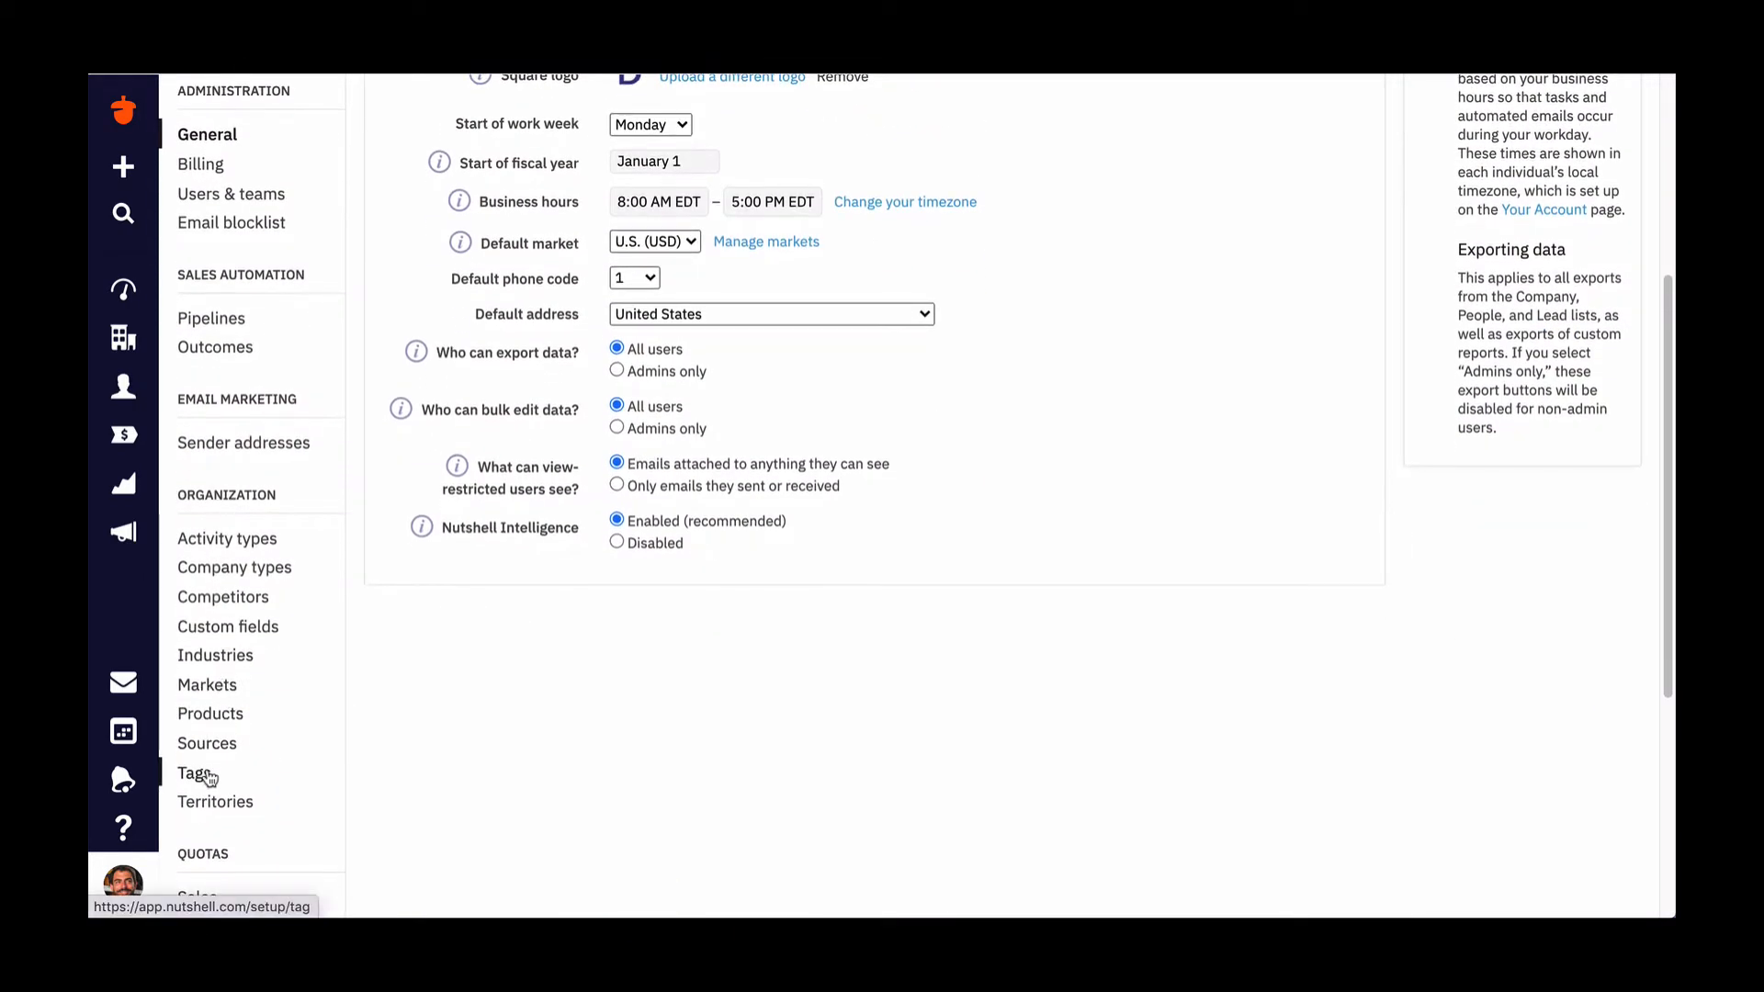
pyautogui.click(189, 771)
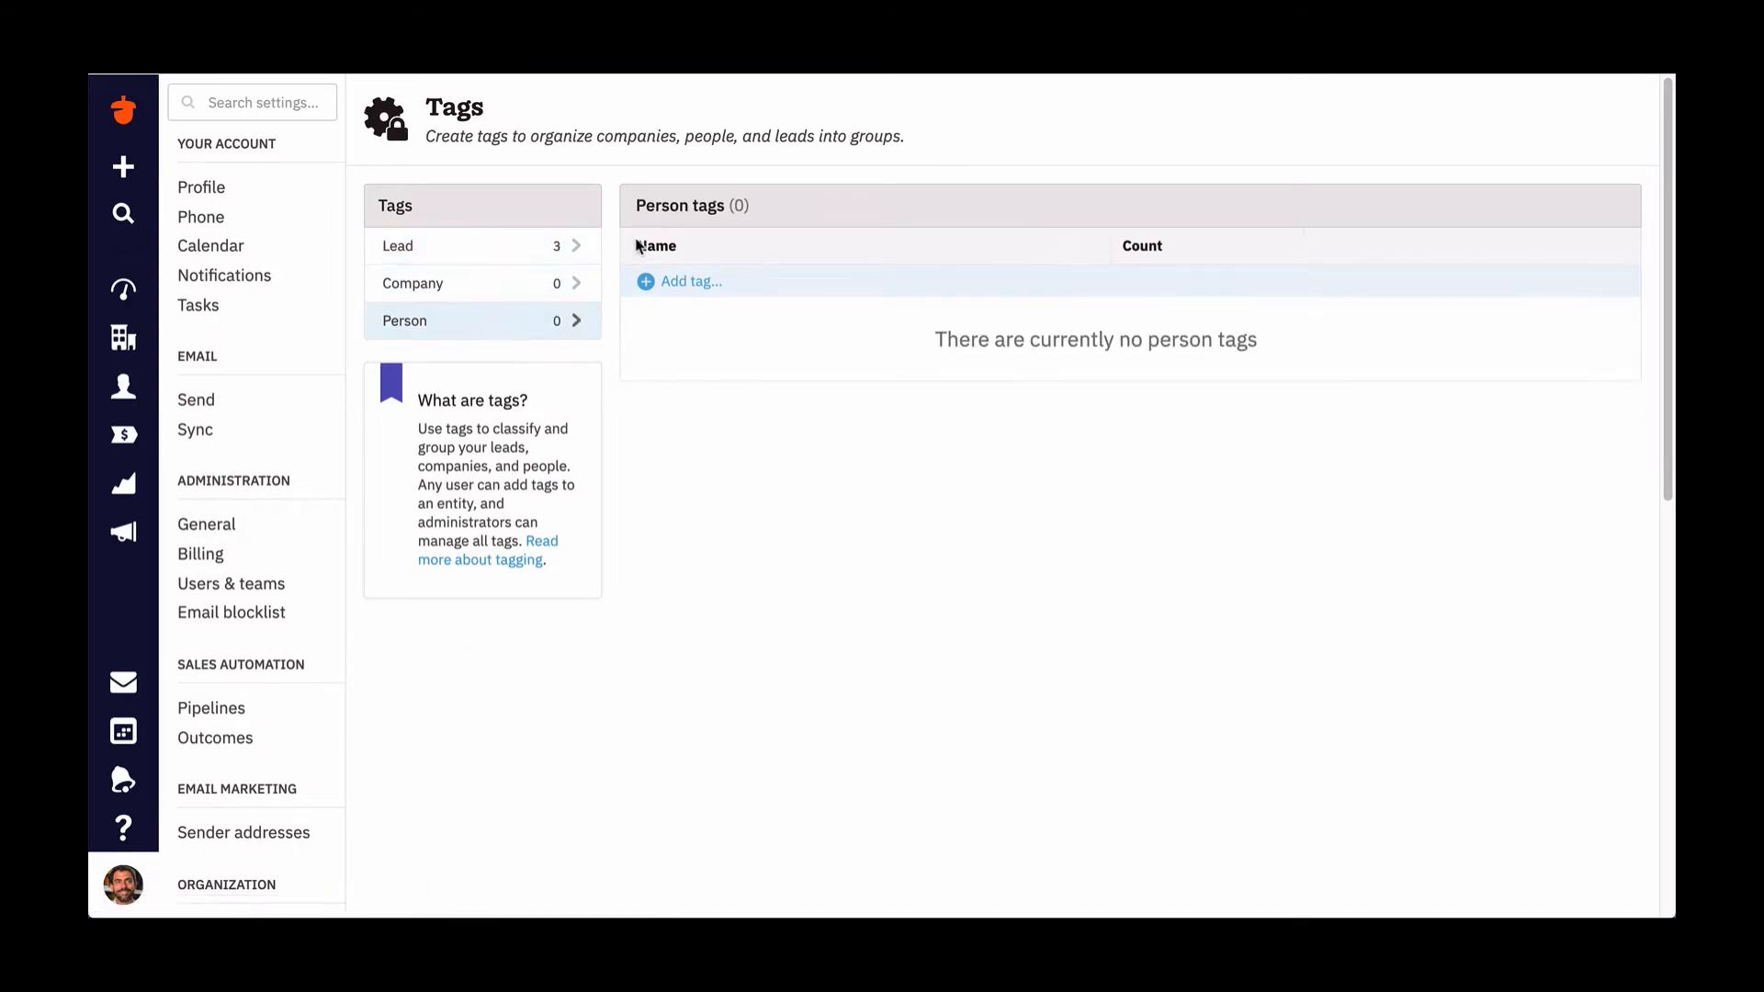
# - Add a new Person tag named 'Tradeshow 2020'
pyautogui.click(680, 282)
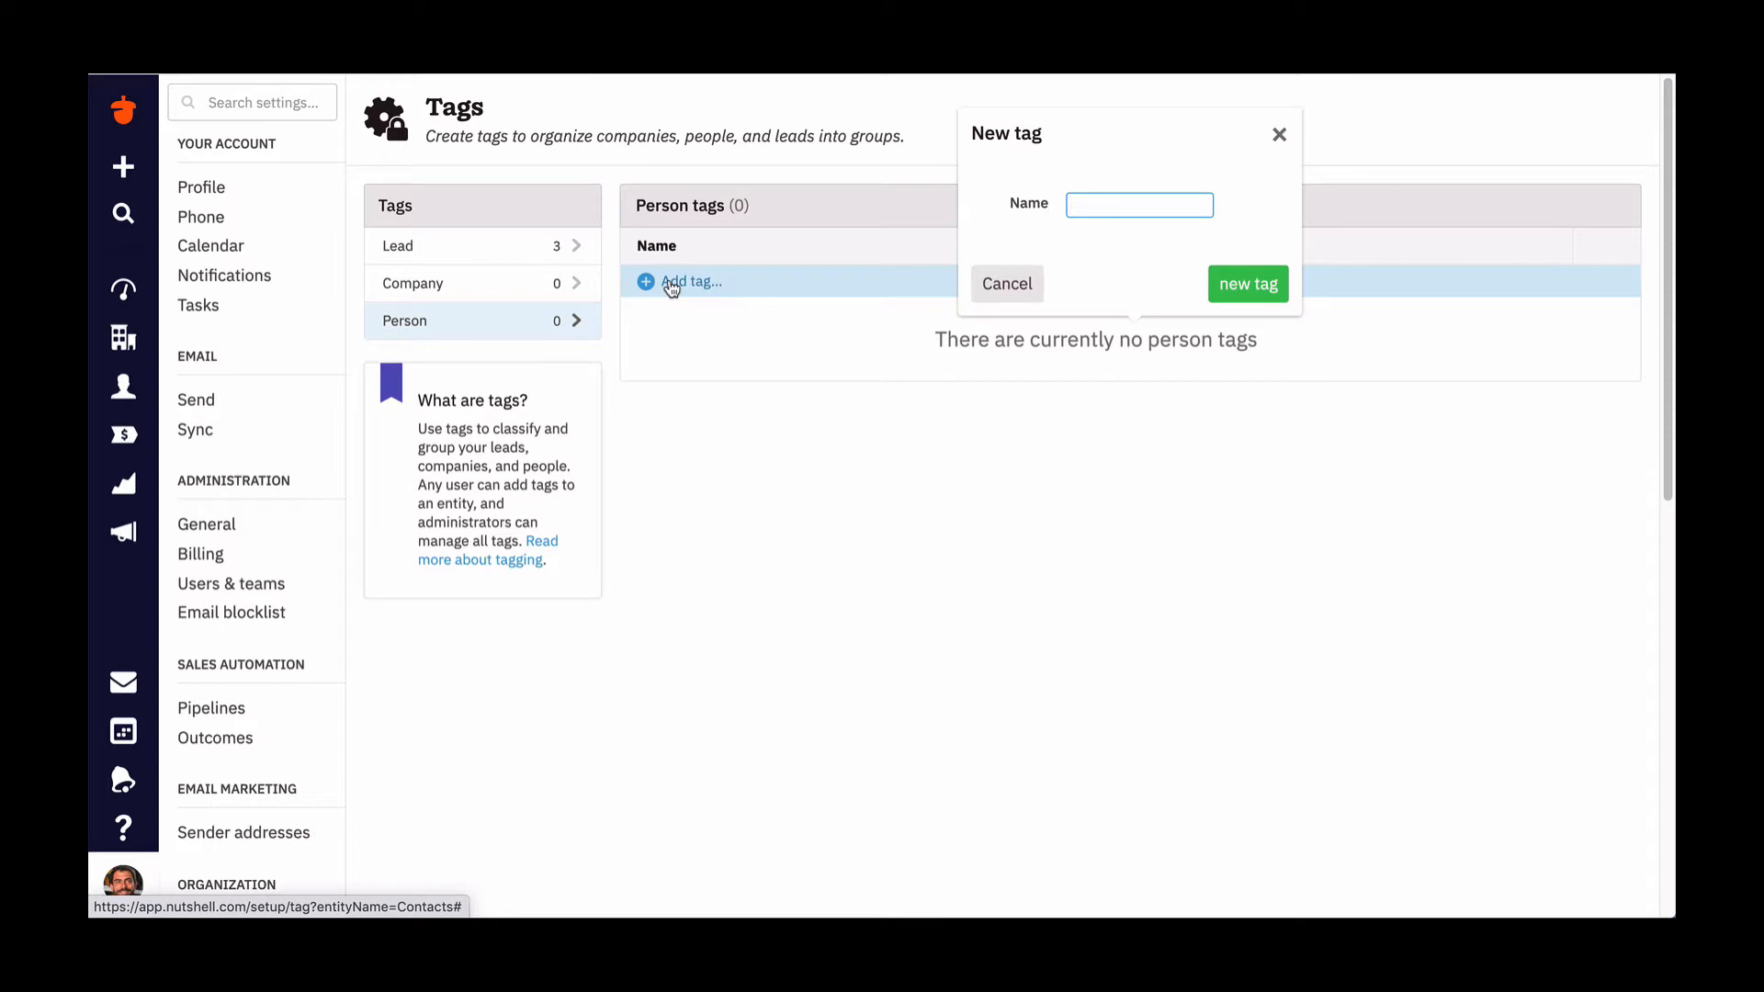
pyautogui.write('Tradeshow 2')
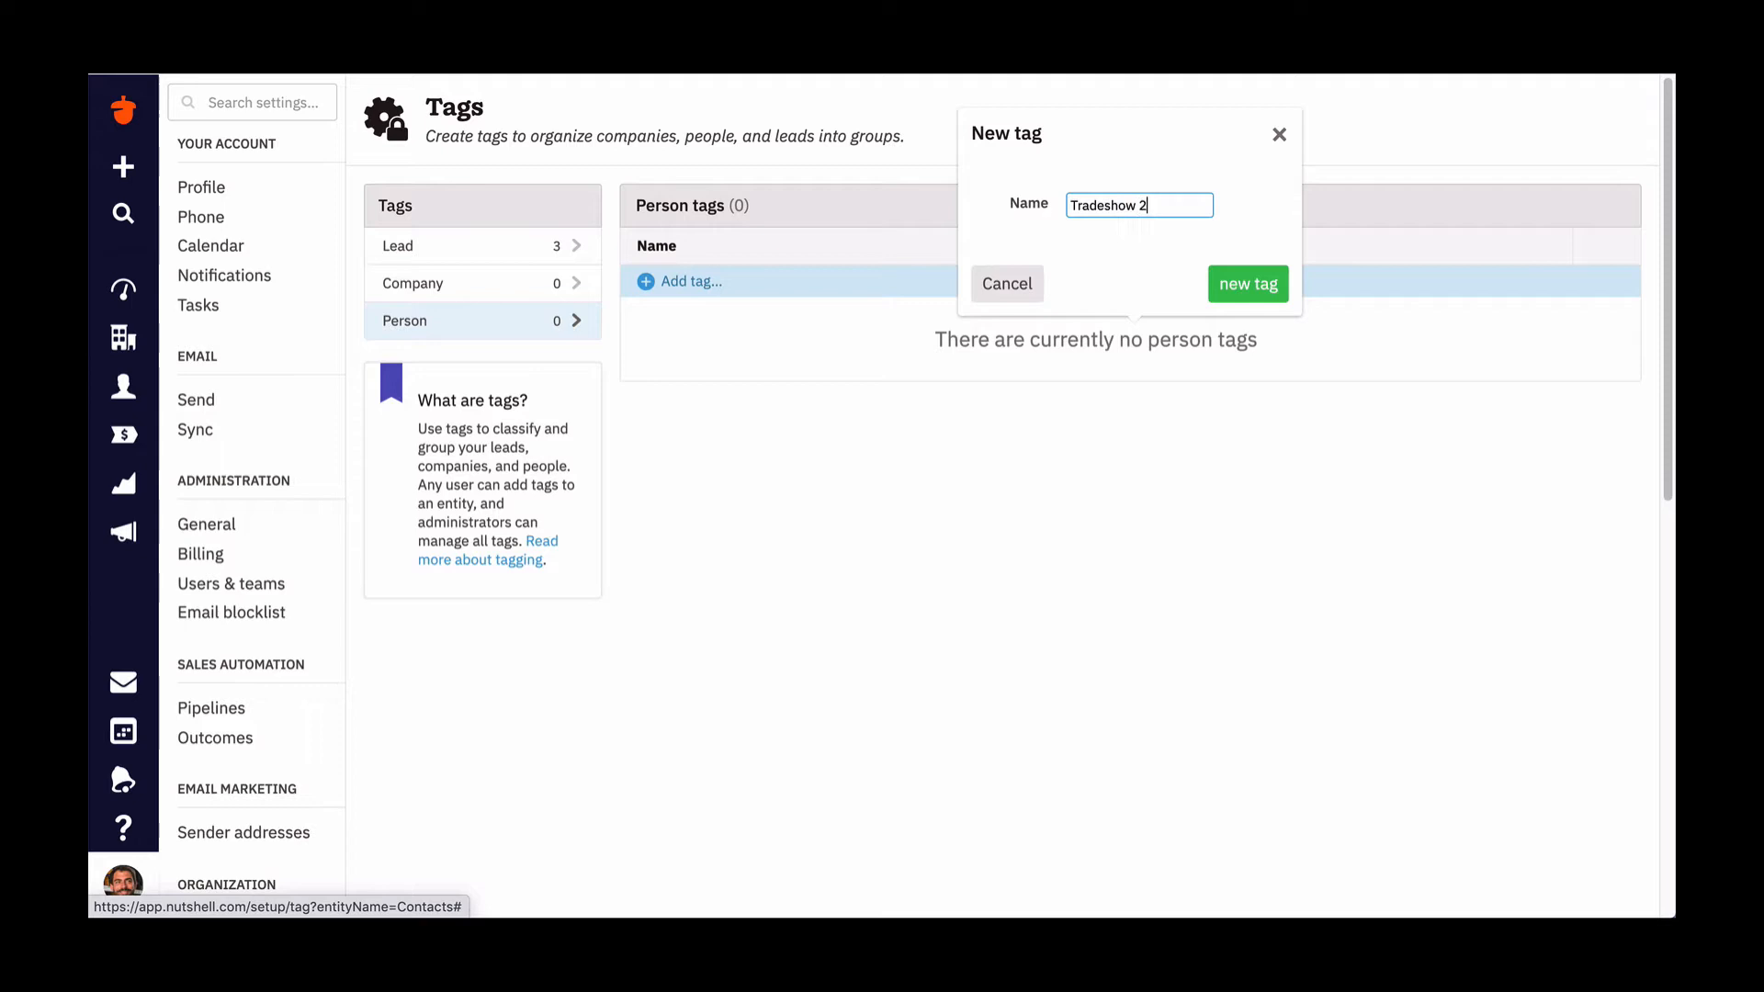
pyautogui.click(1247, 283)
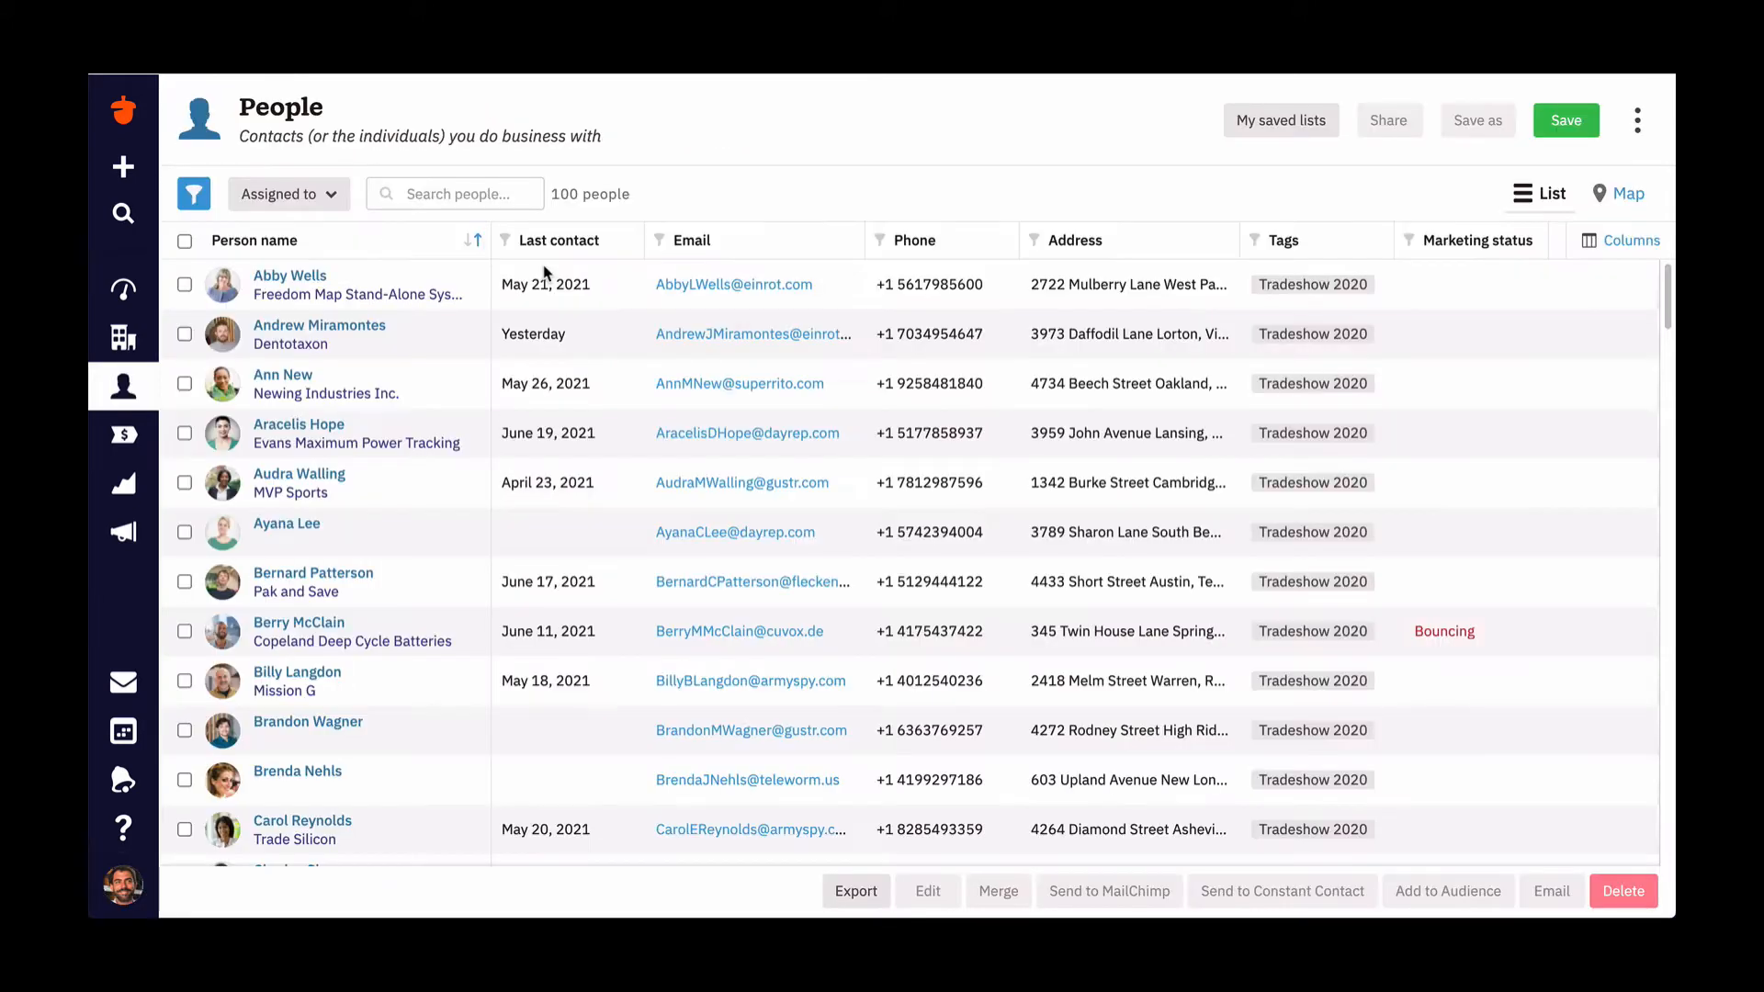
pyautogui.moveTo(187, 285)
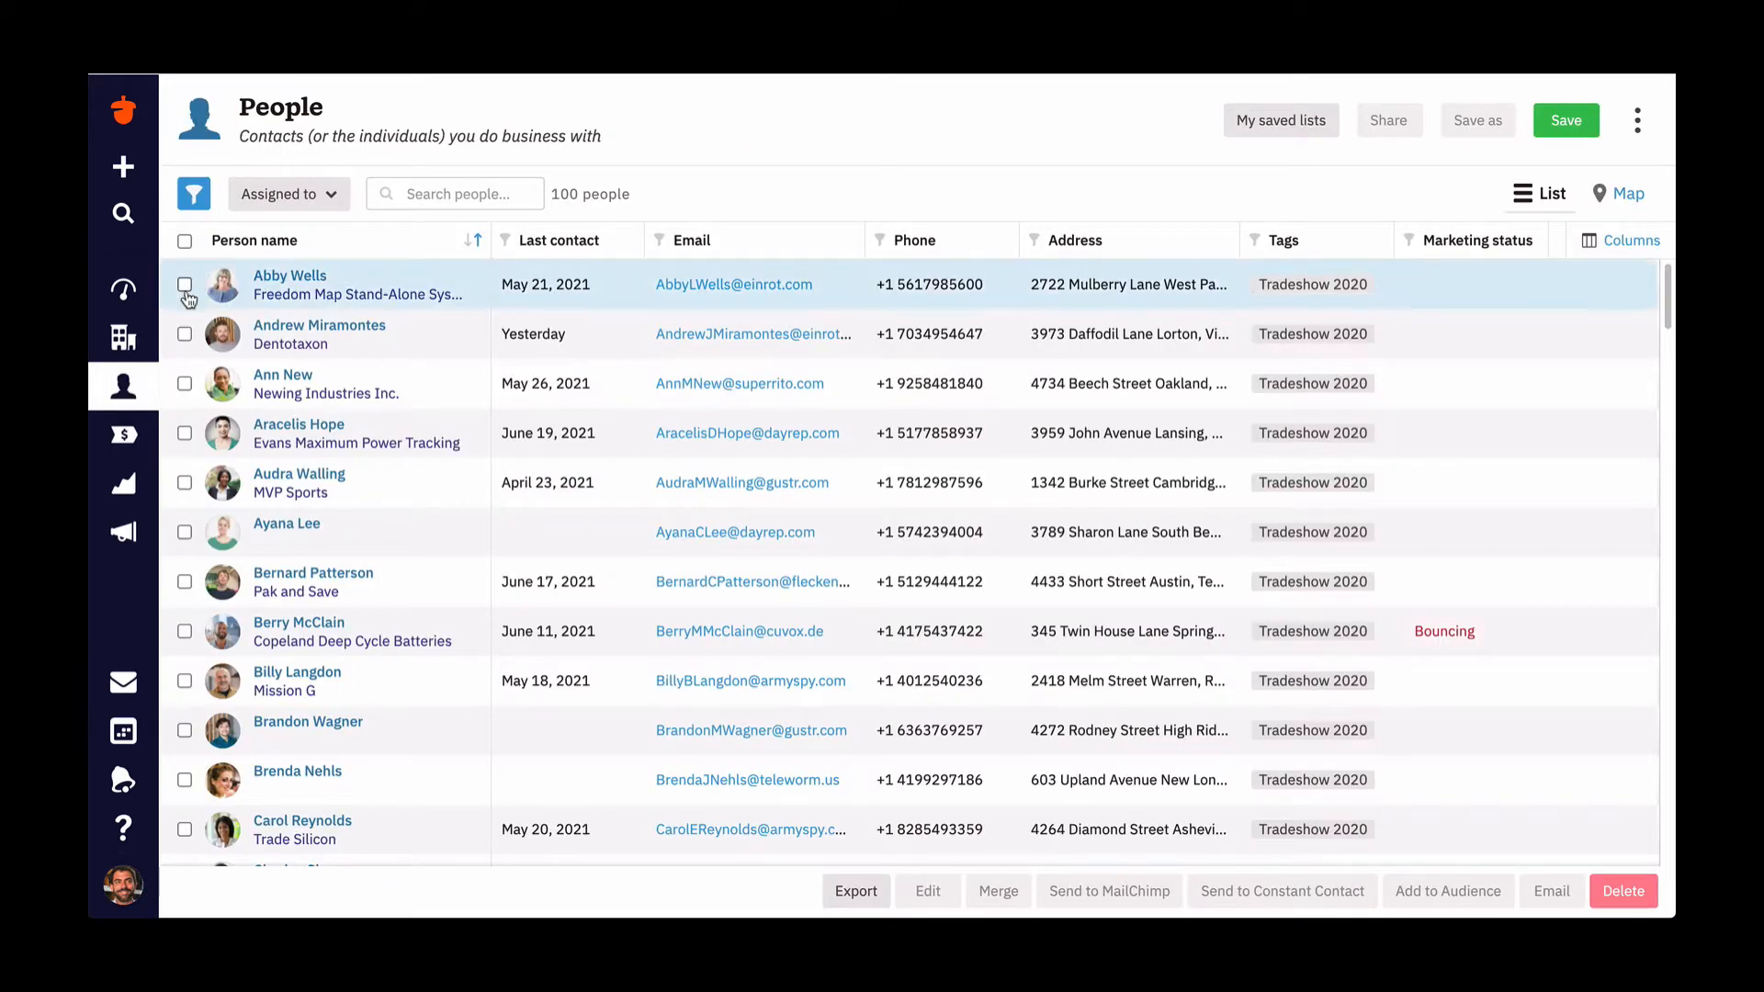
# - Select all 100 people in the People list via the header checkbox
pyautogui.click(184, 382)
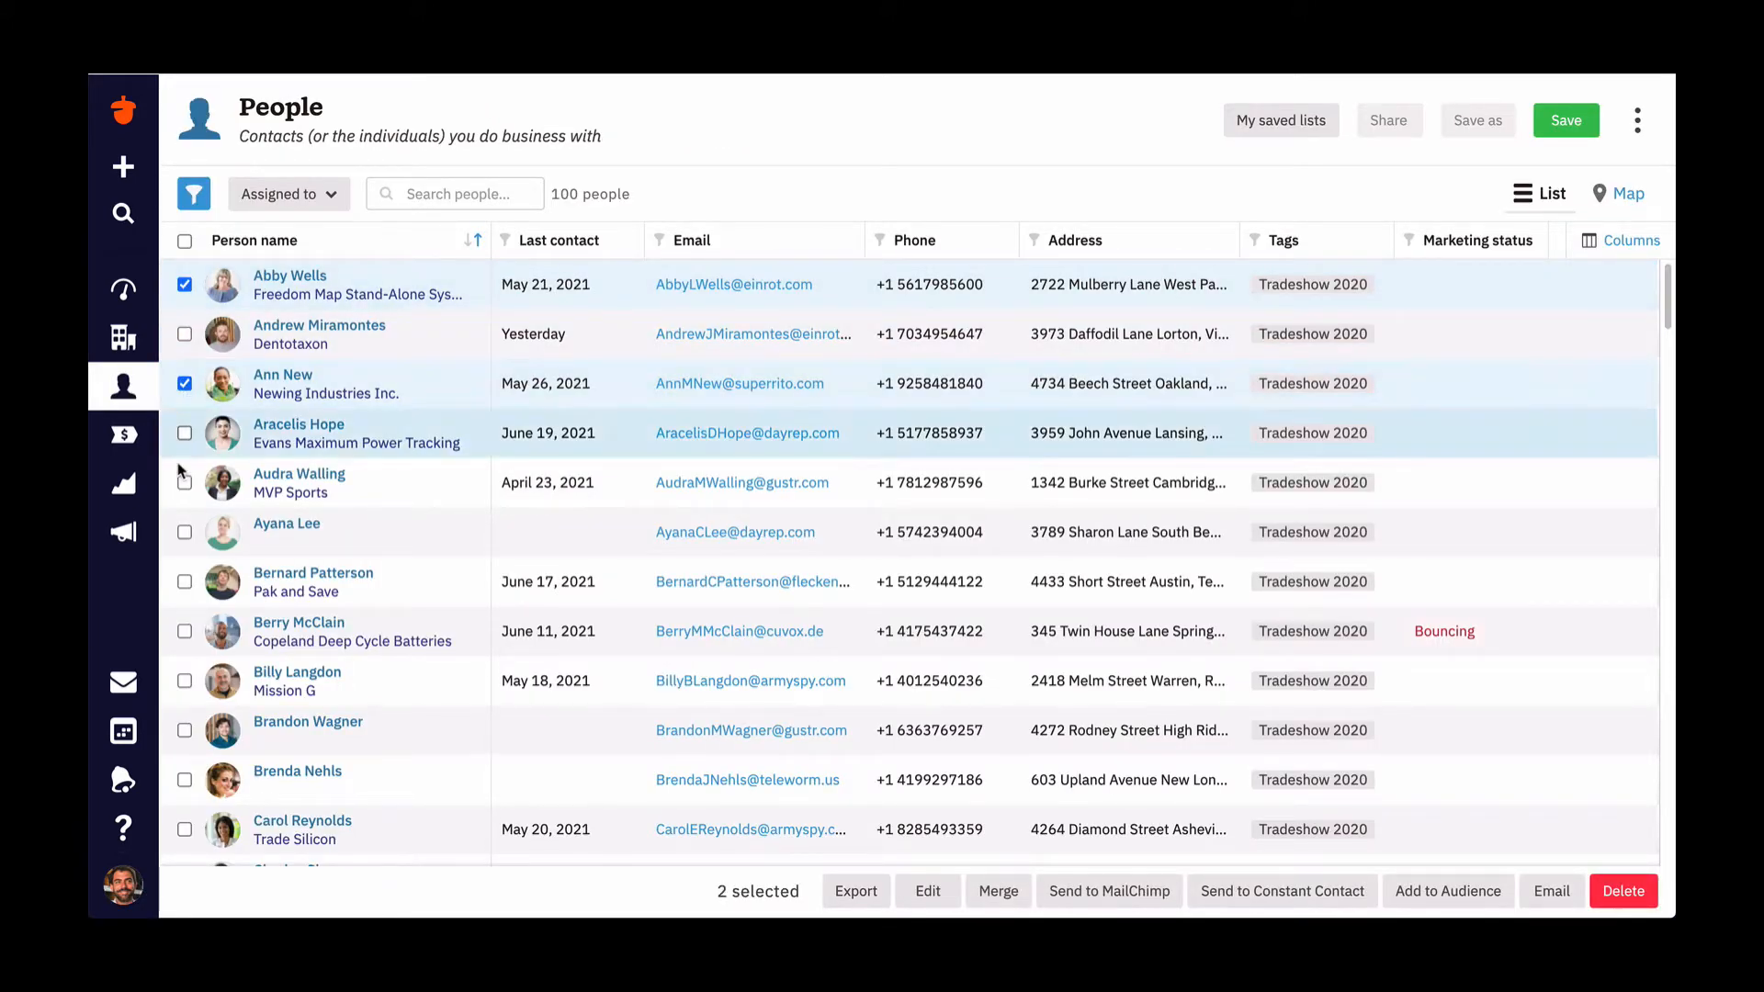
pyautogui.click(184, 533)
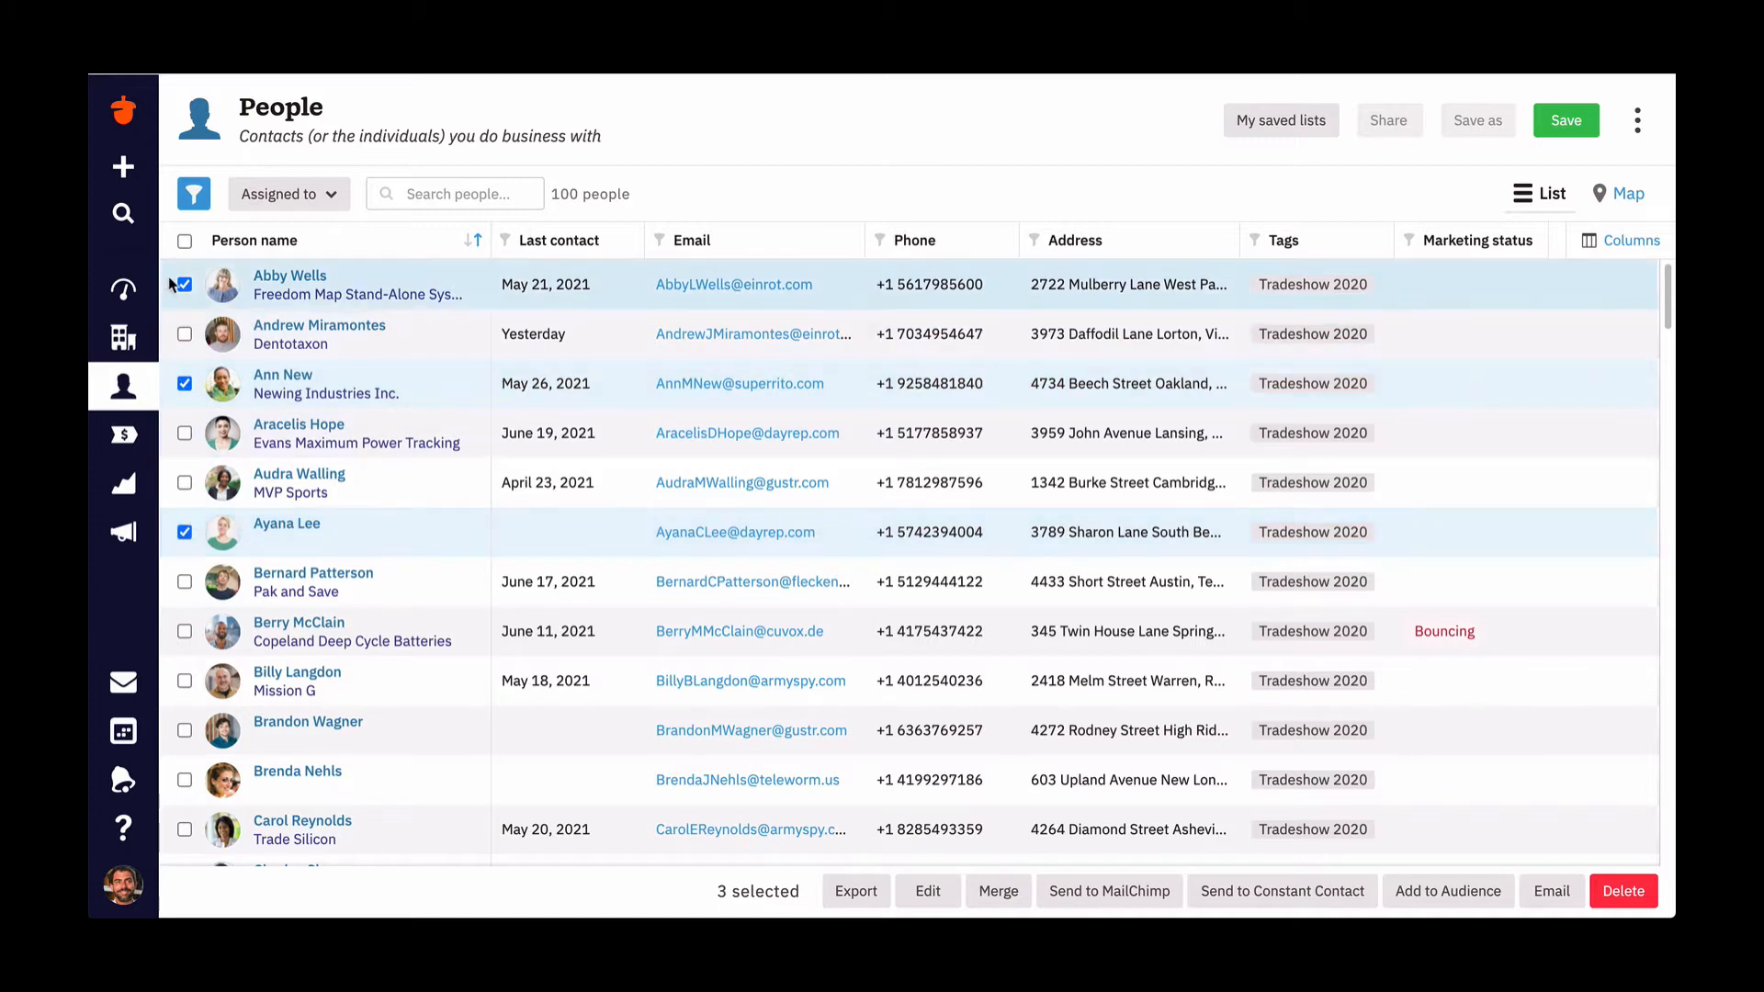
pyautogui.click(184, 241)
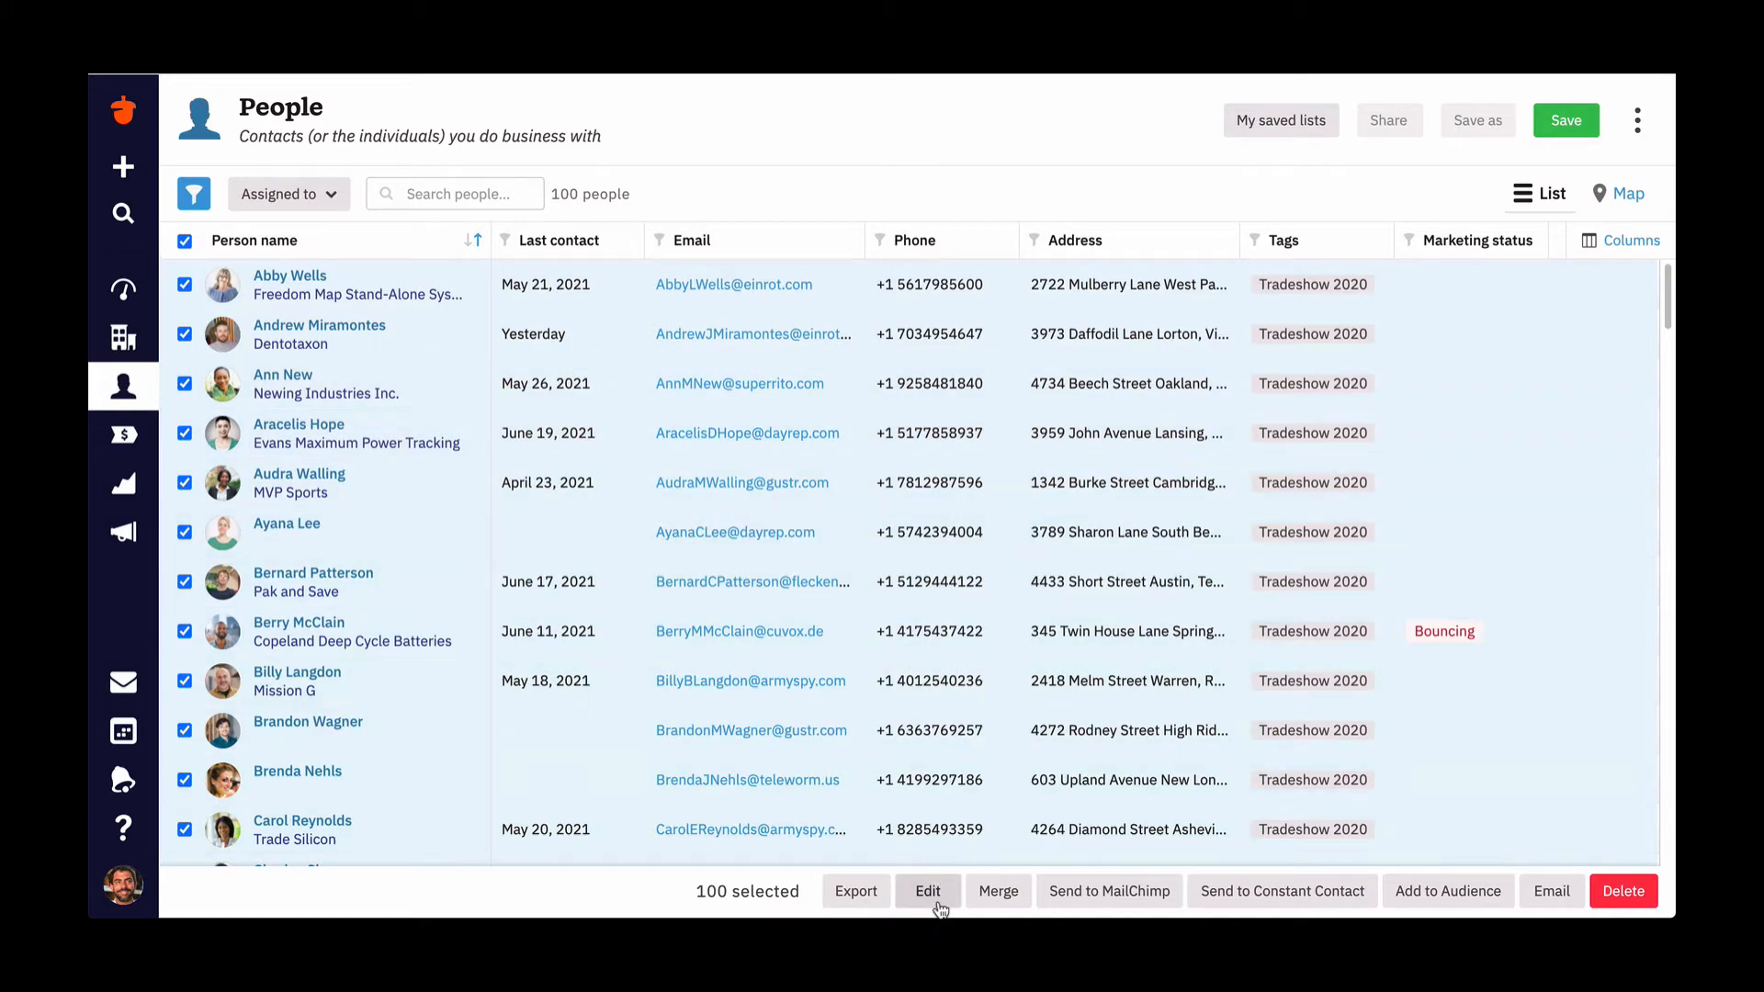
# - Bulk-edit the 100 selected people to add the Tradeshow 2020 tag and confirm
pyautogui.click(928, 891)
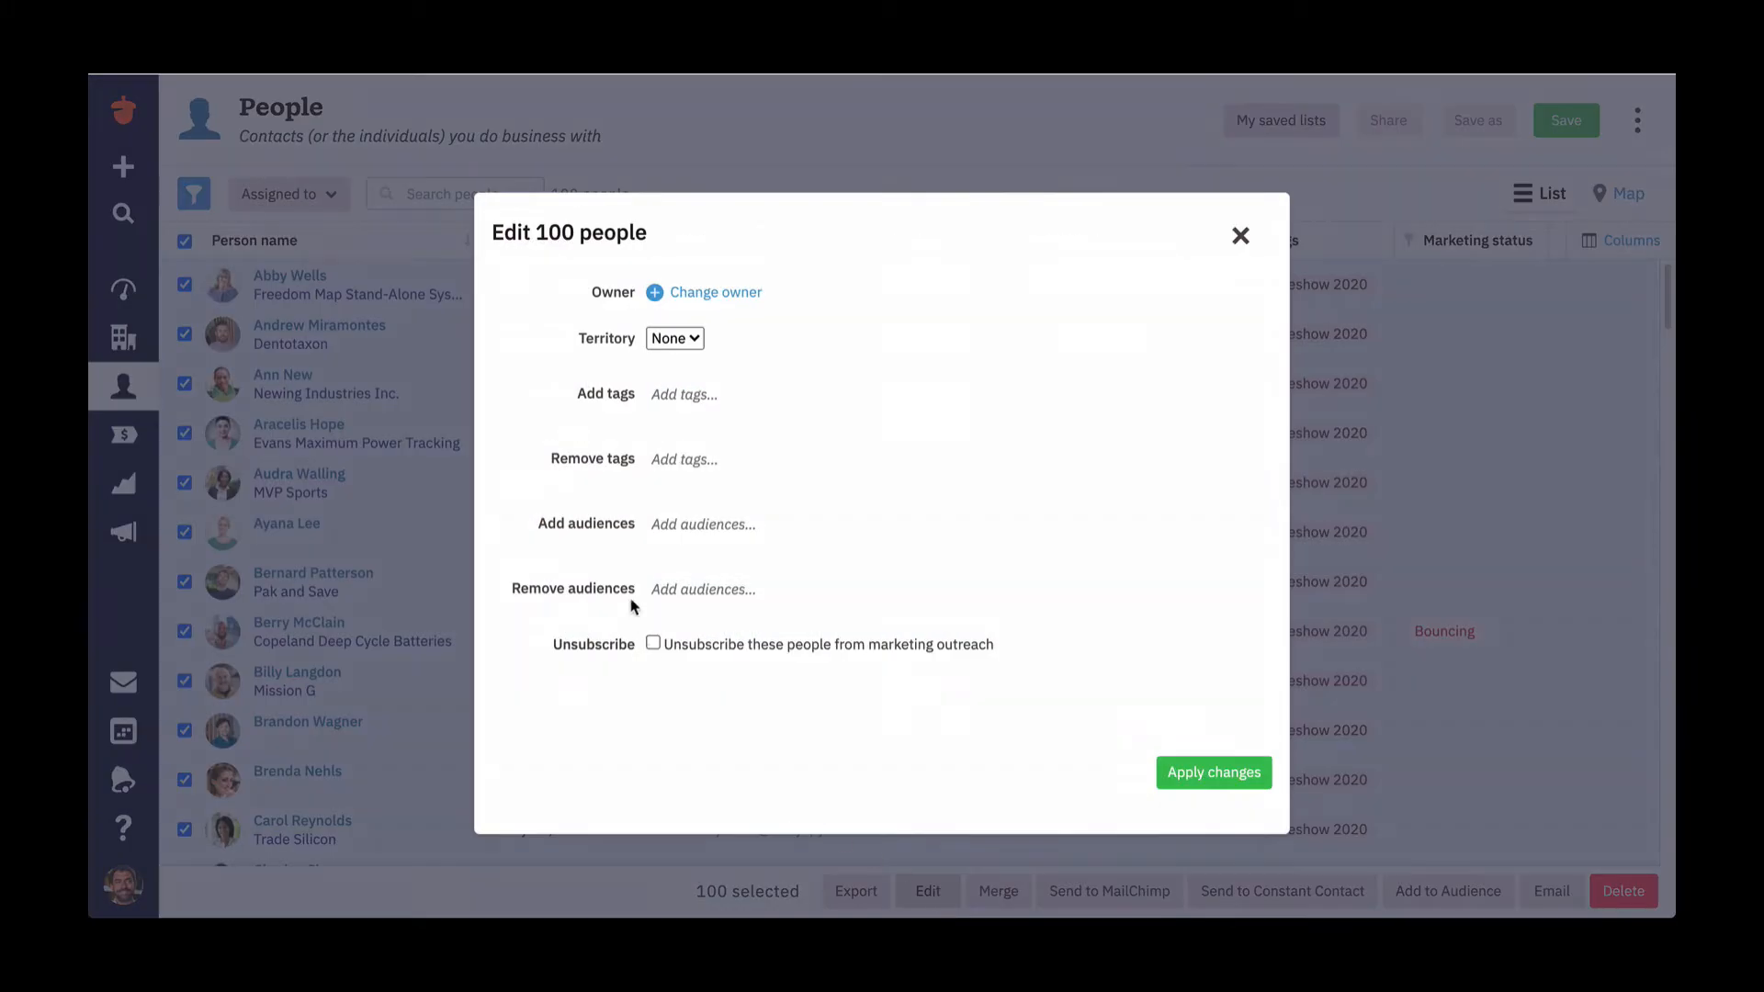
pyautogui.click(702, 393)
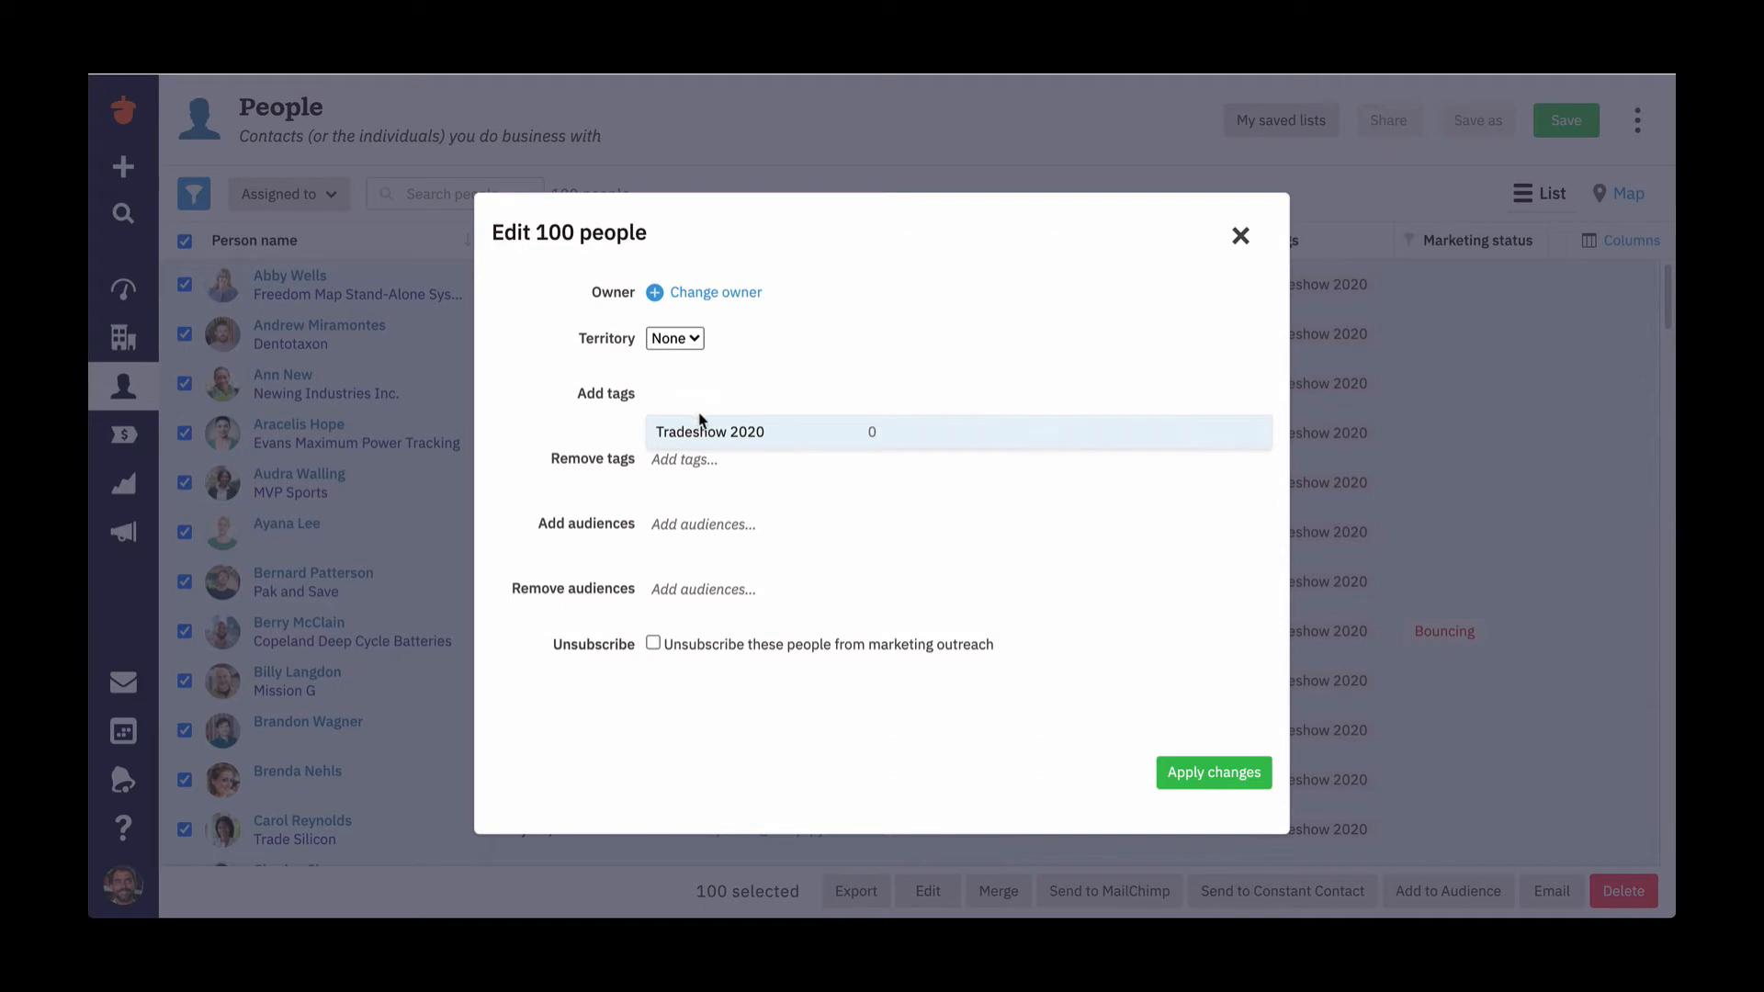
pyautogui.click(709, 432)
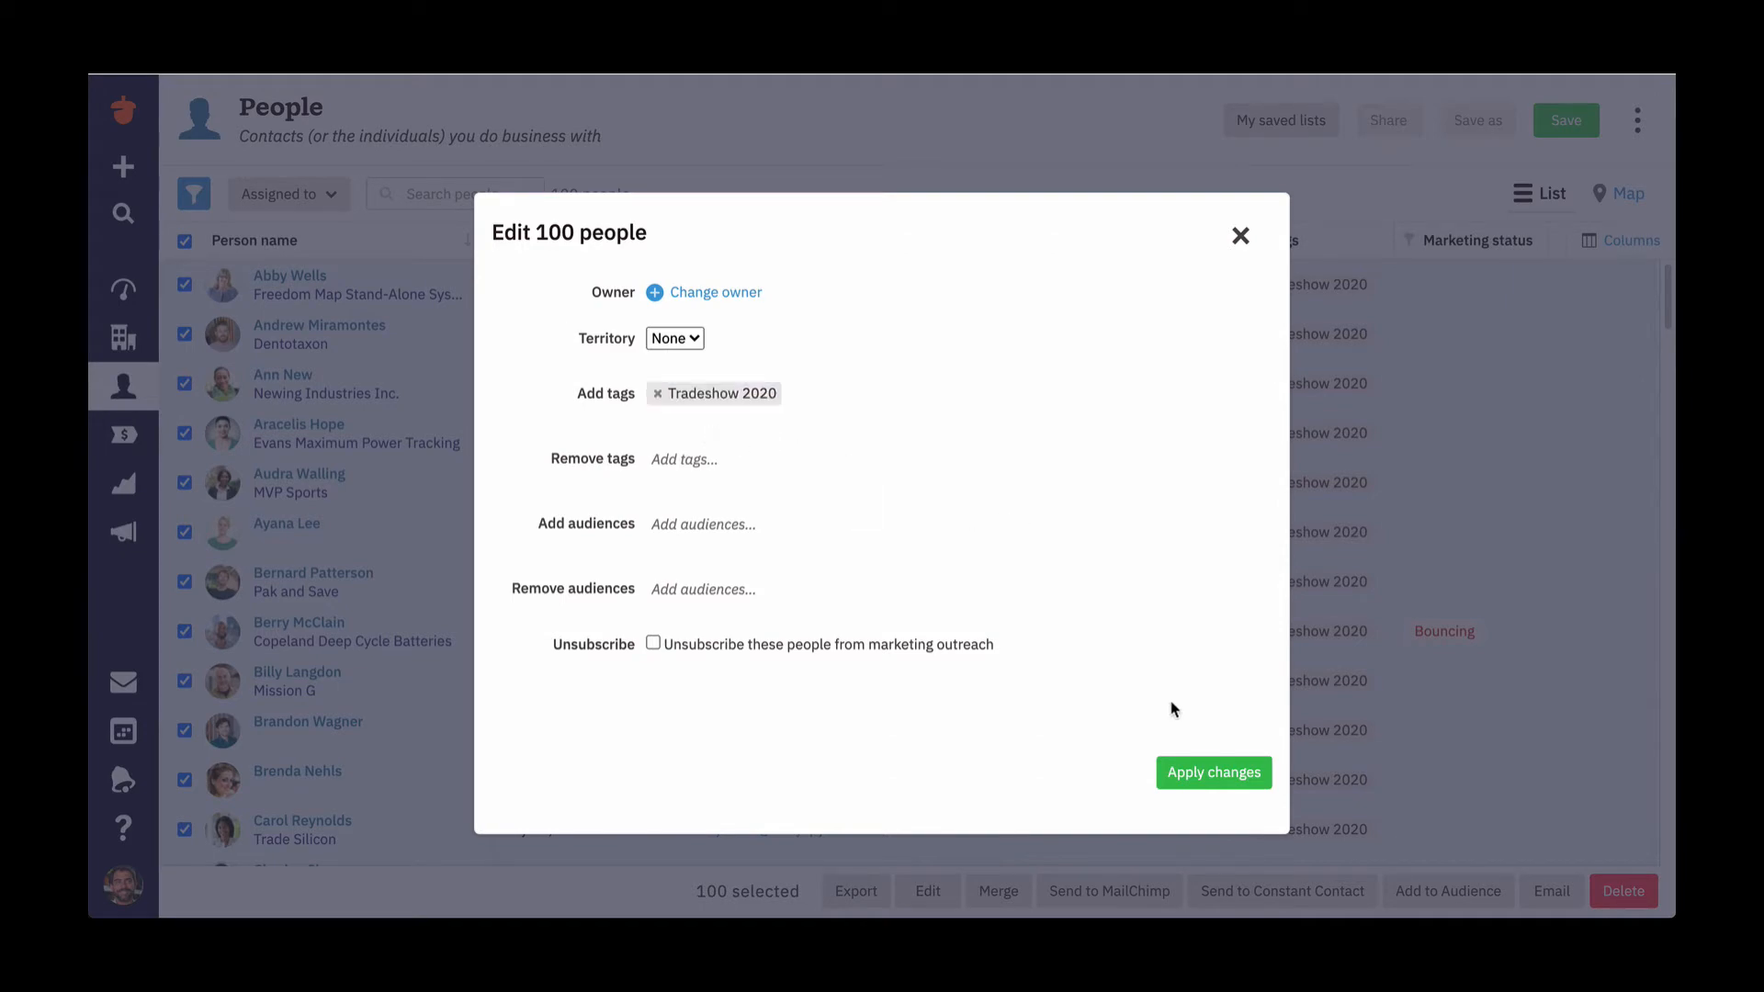
pyautogui.click(1213, 772)
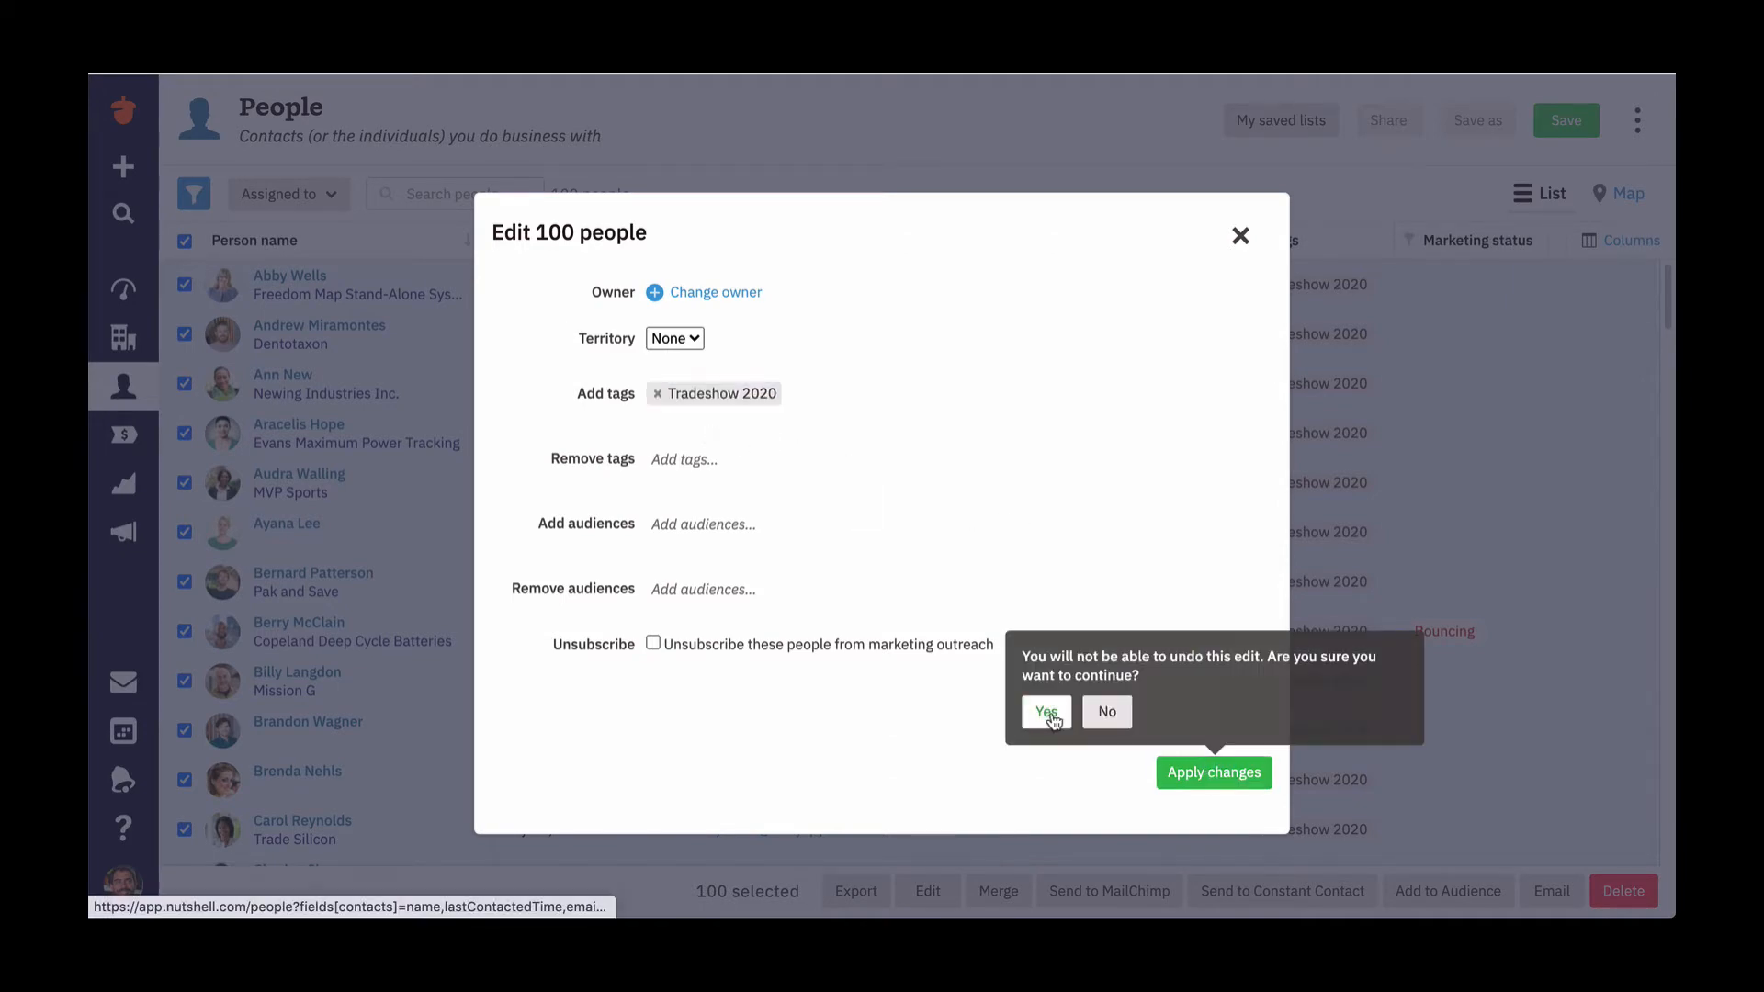
pyautogui.click(1046, 713)
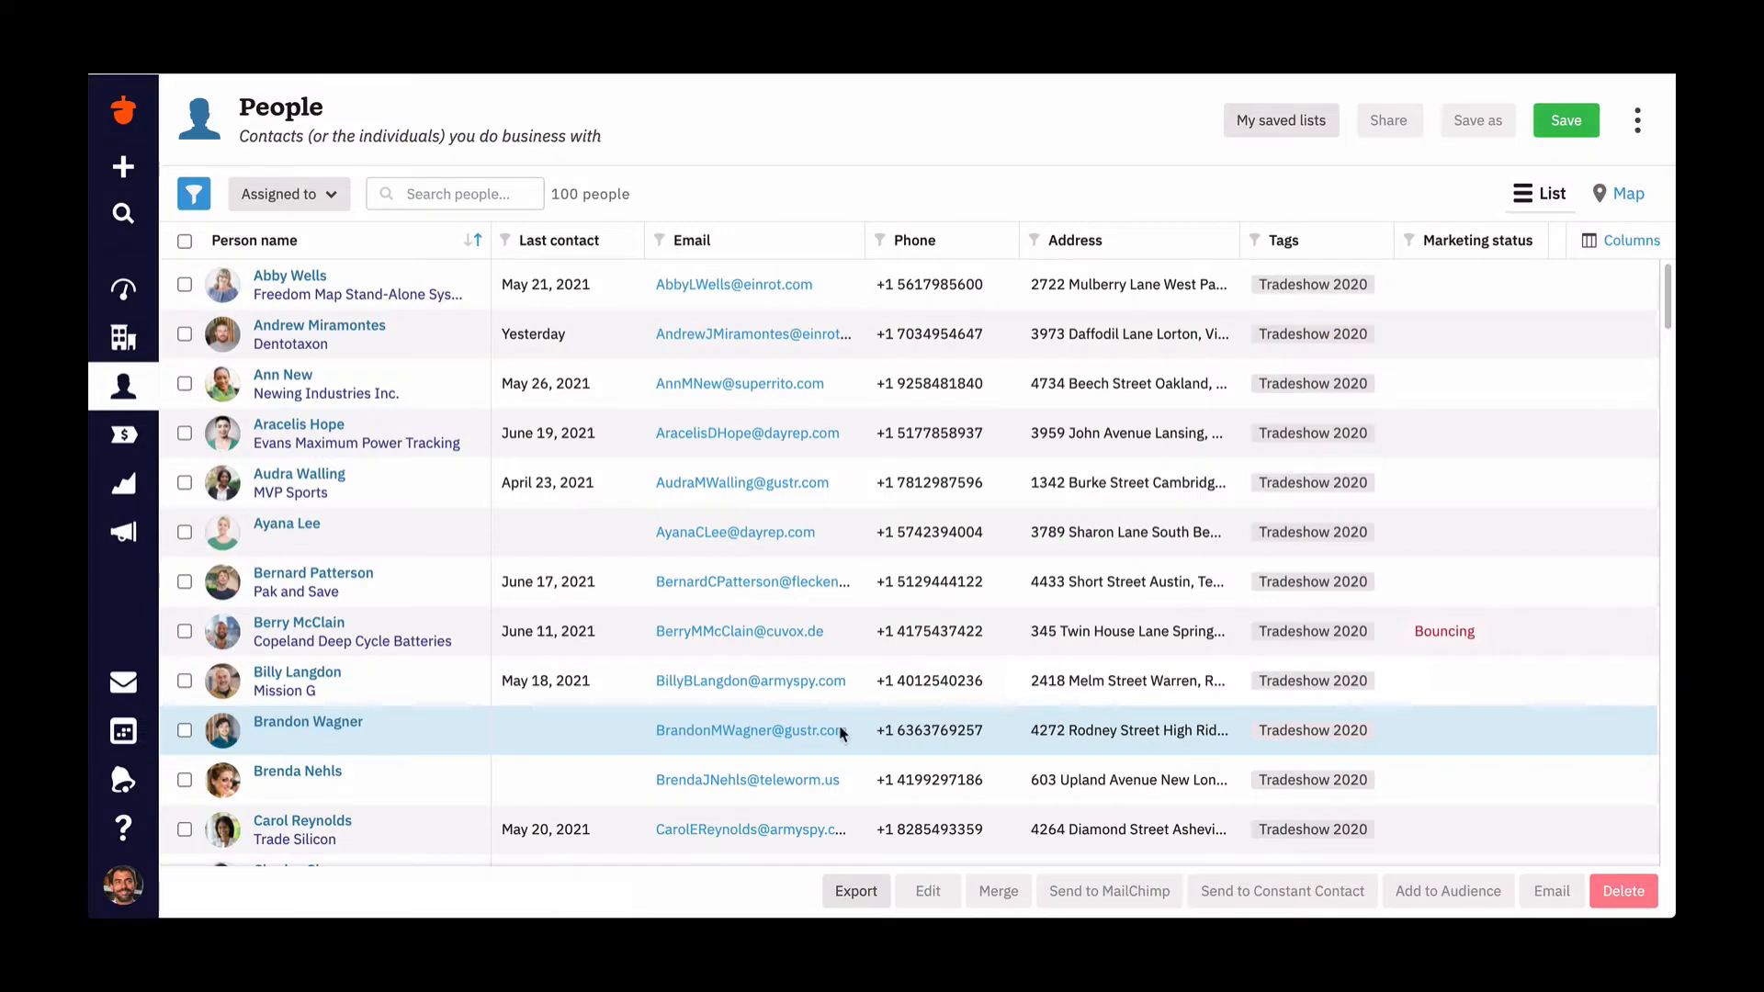
pyautogui.moveTo(193, 198)
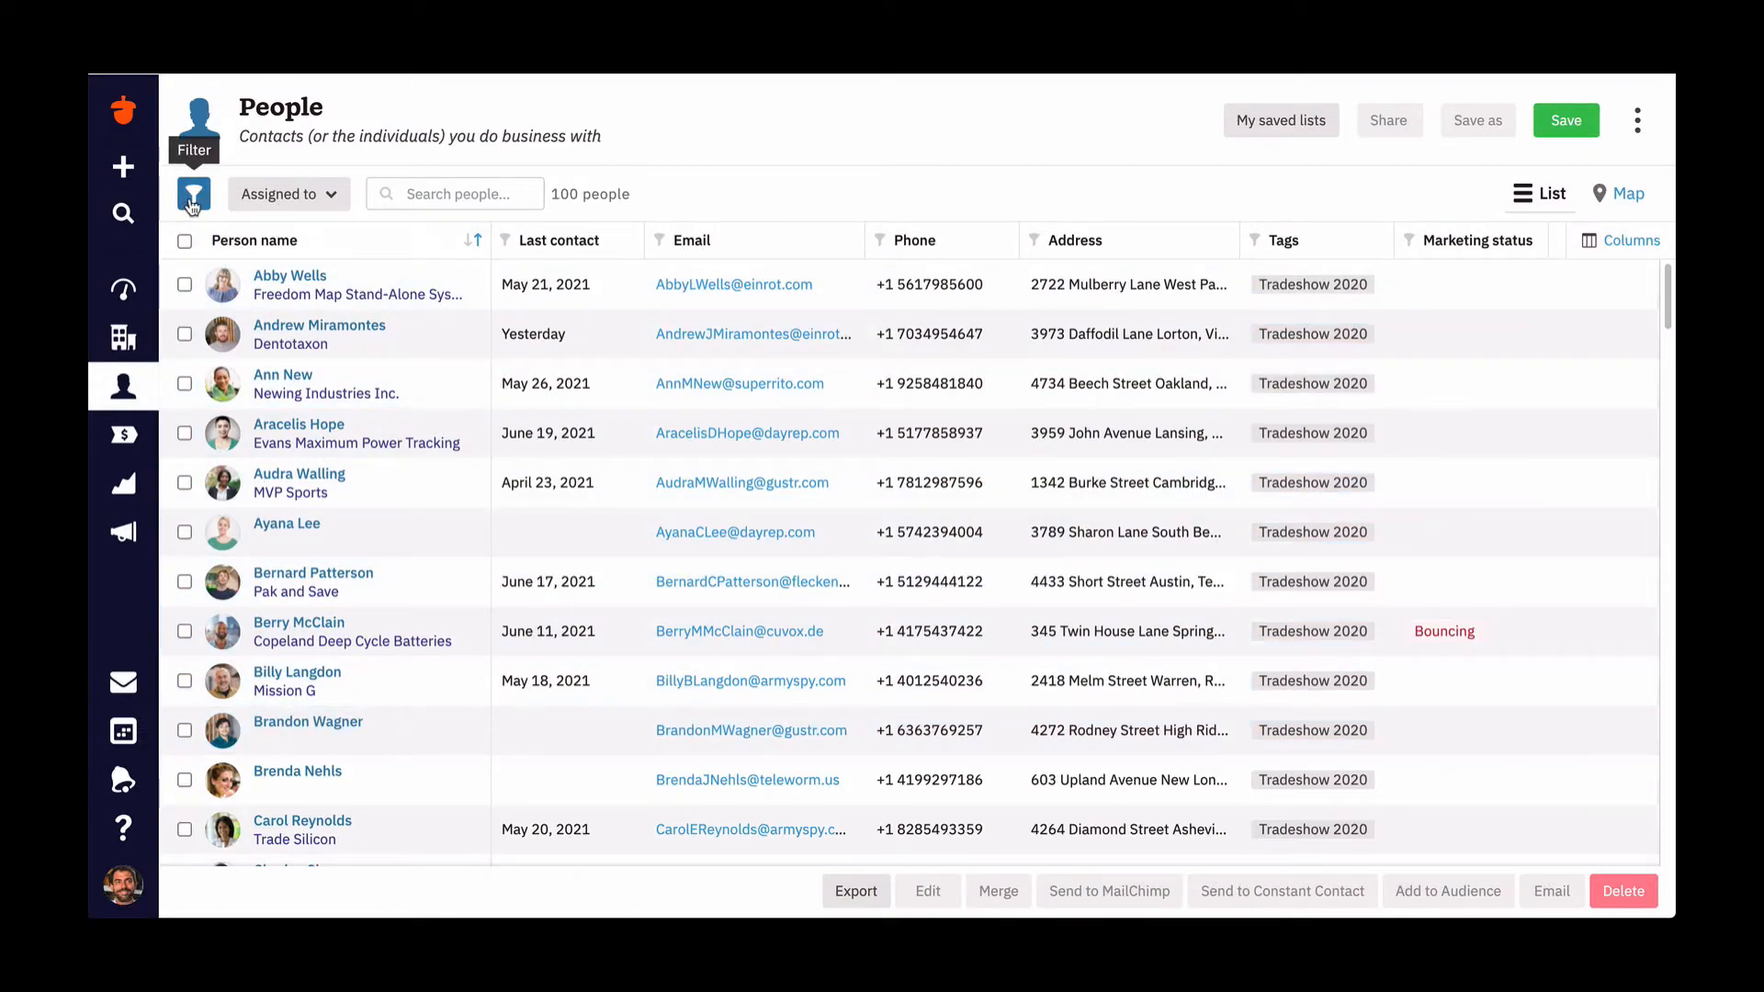
# - Filter the People list where Tags is Tradeshow 2020, showing 100 people found
pyautogui.click(194, 195)
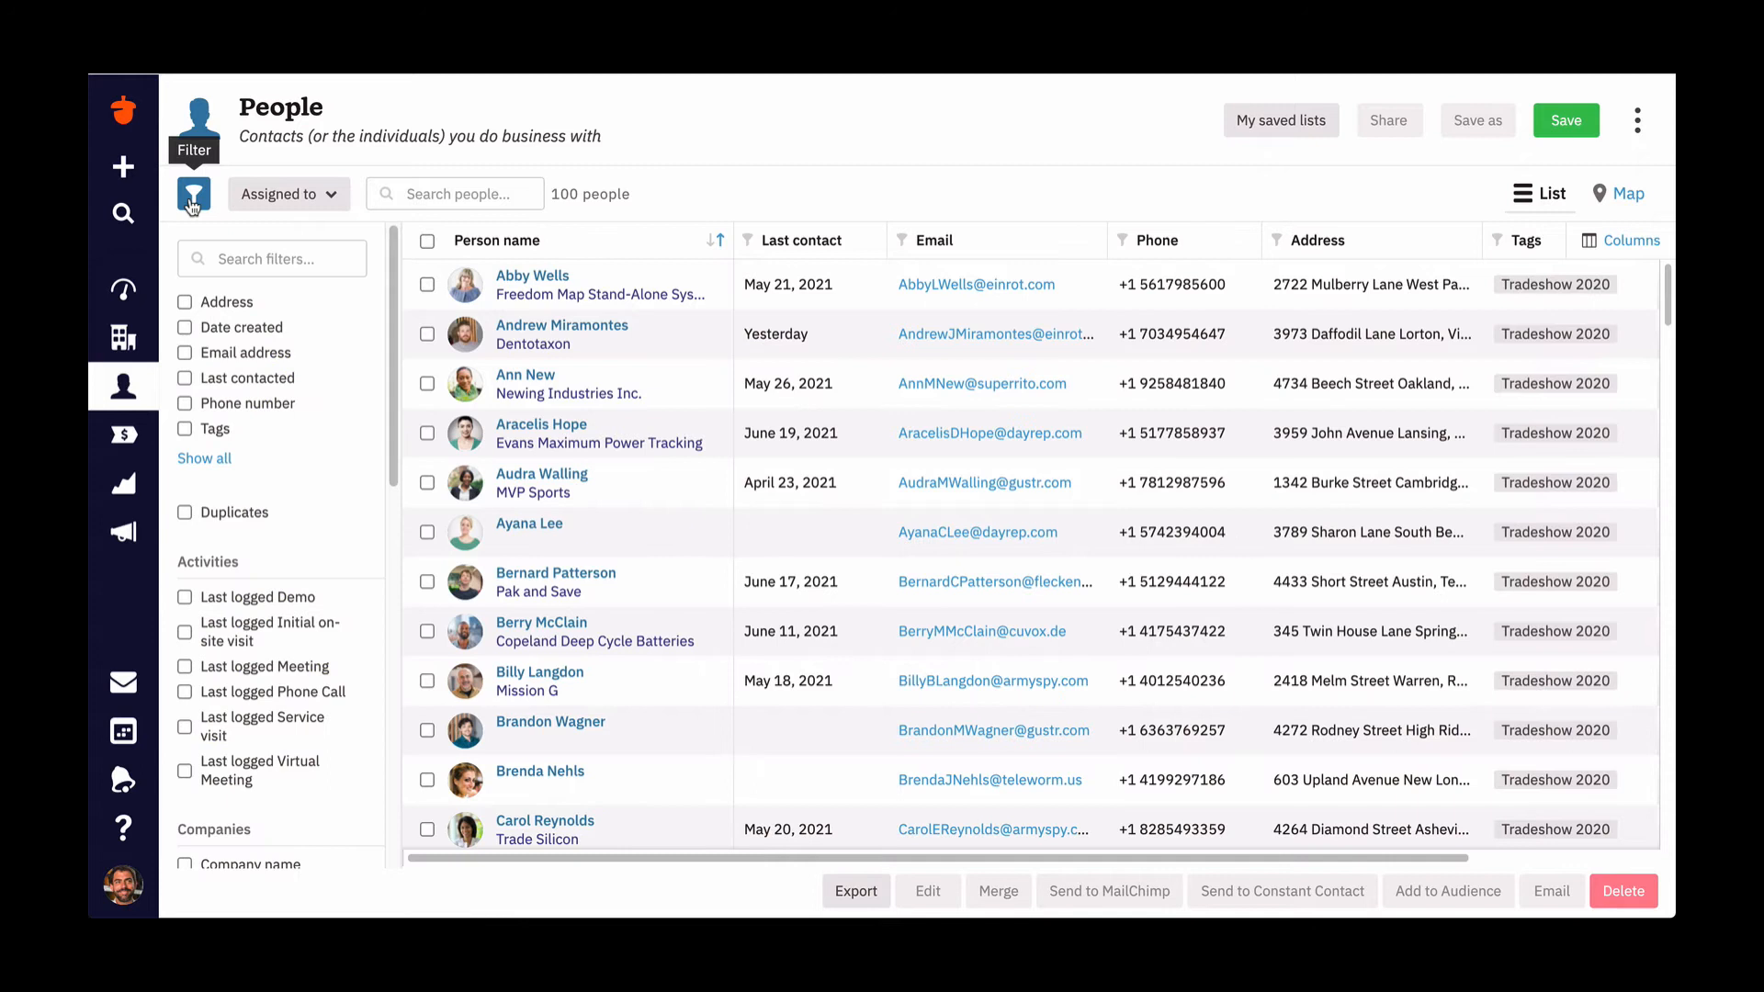
pyautogui.moveTo(184, 428)
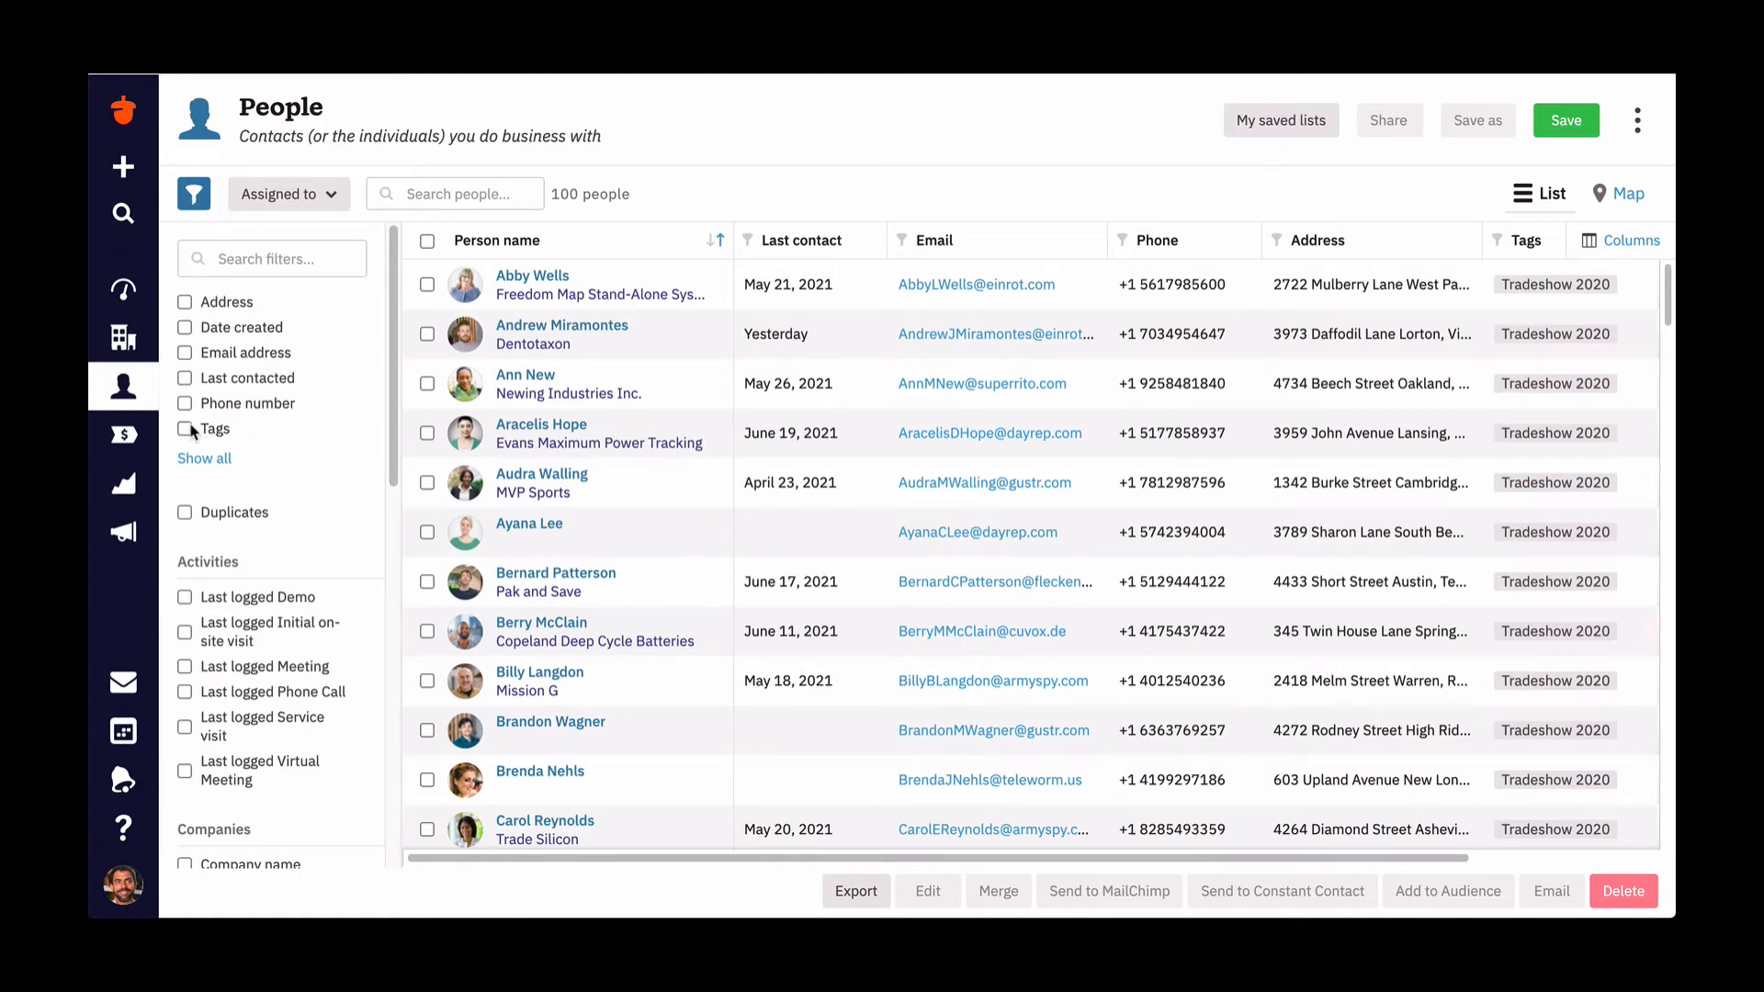
pyautogui.click(183, 430)
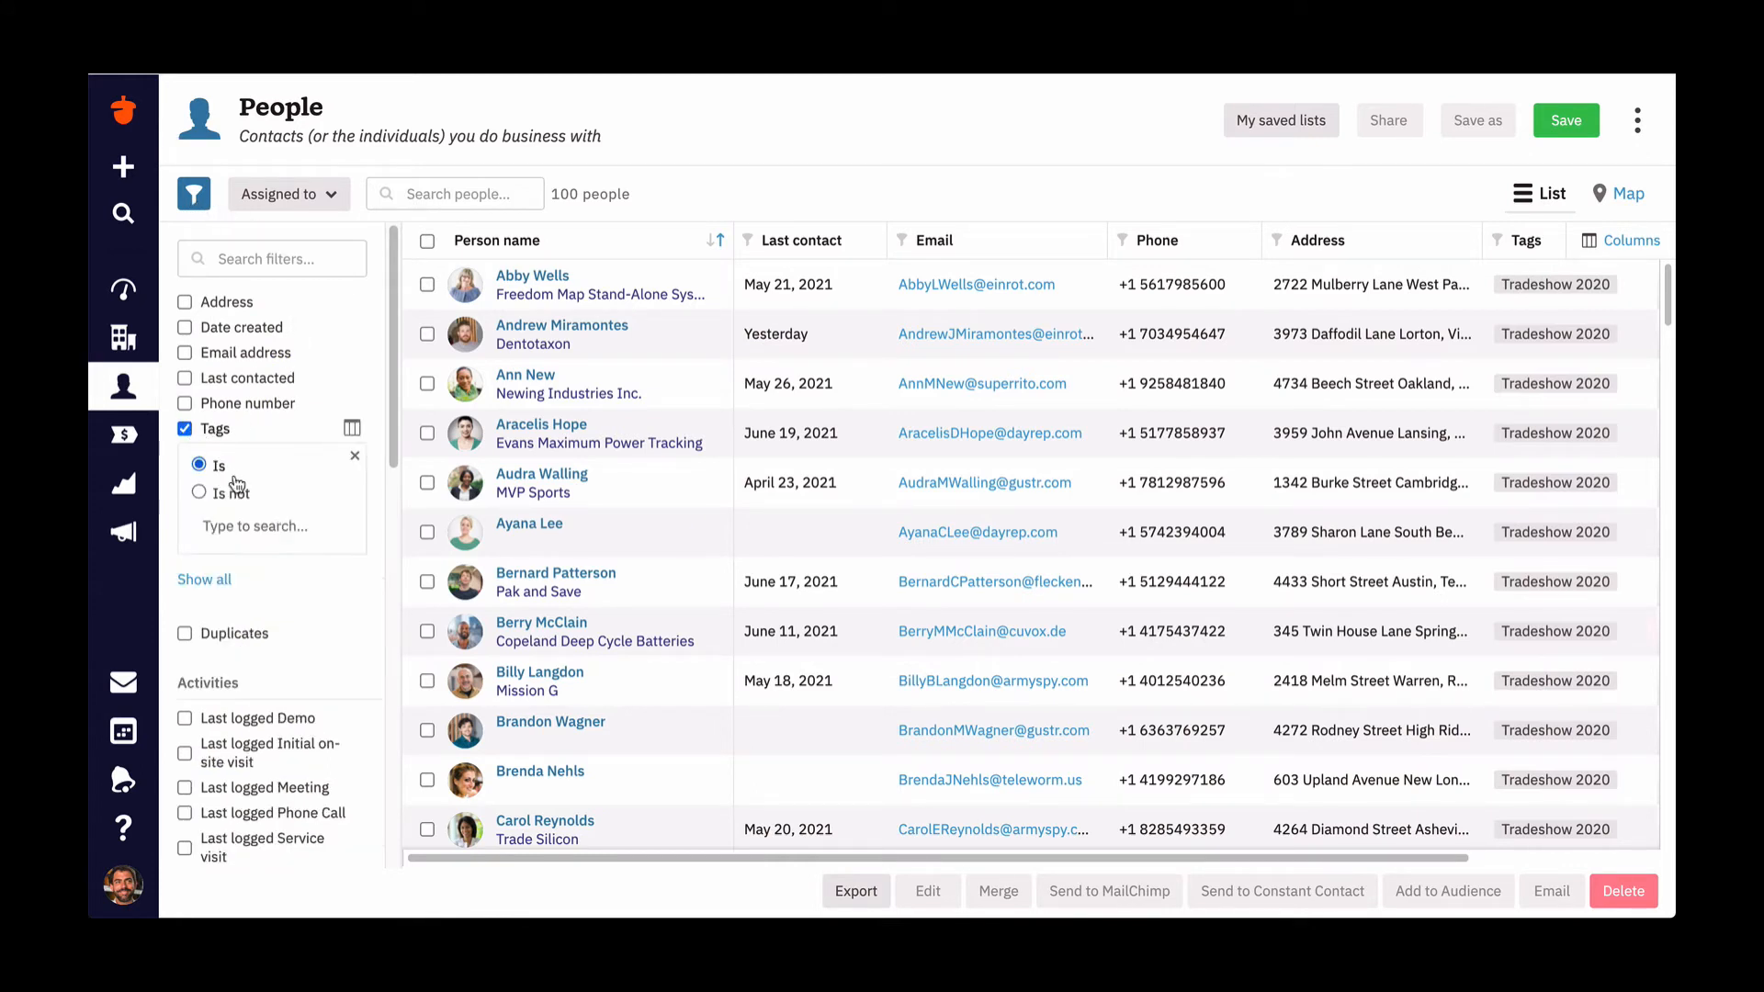
pyautogui.click(254, 526)
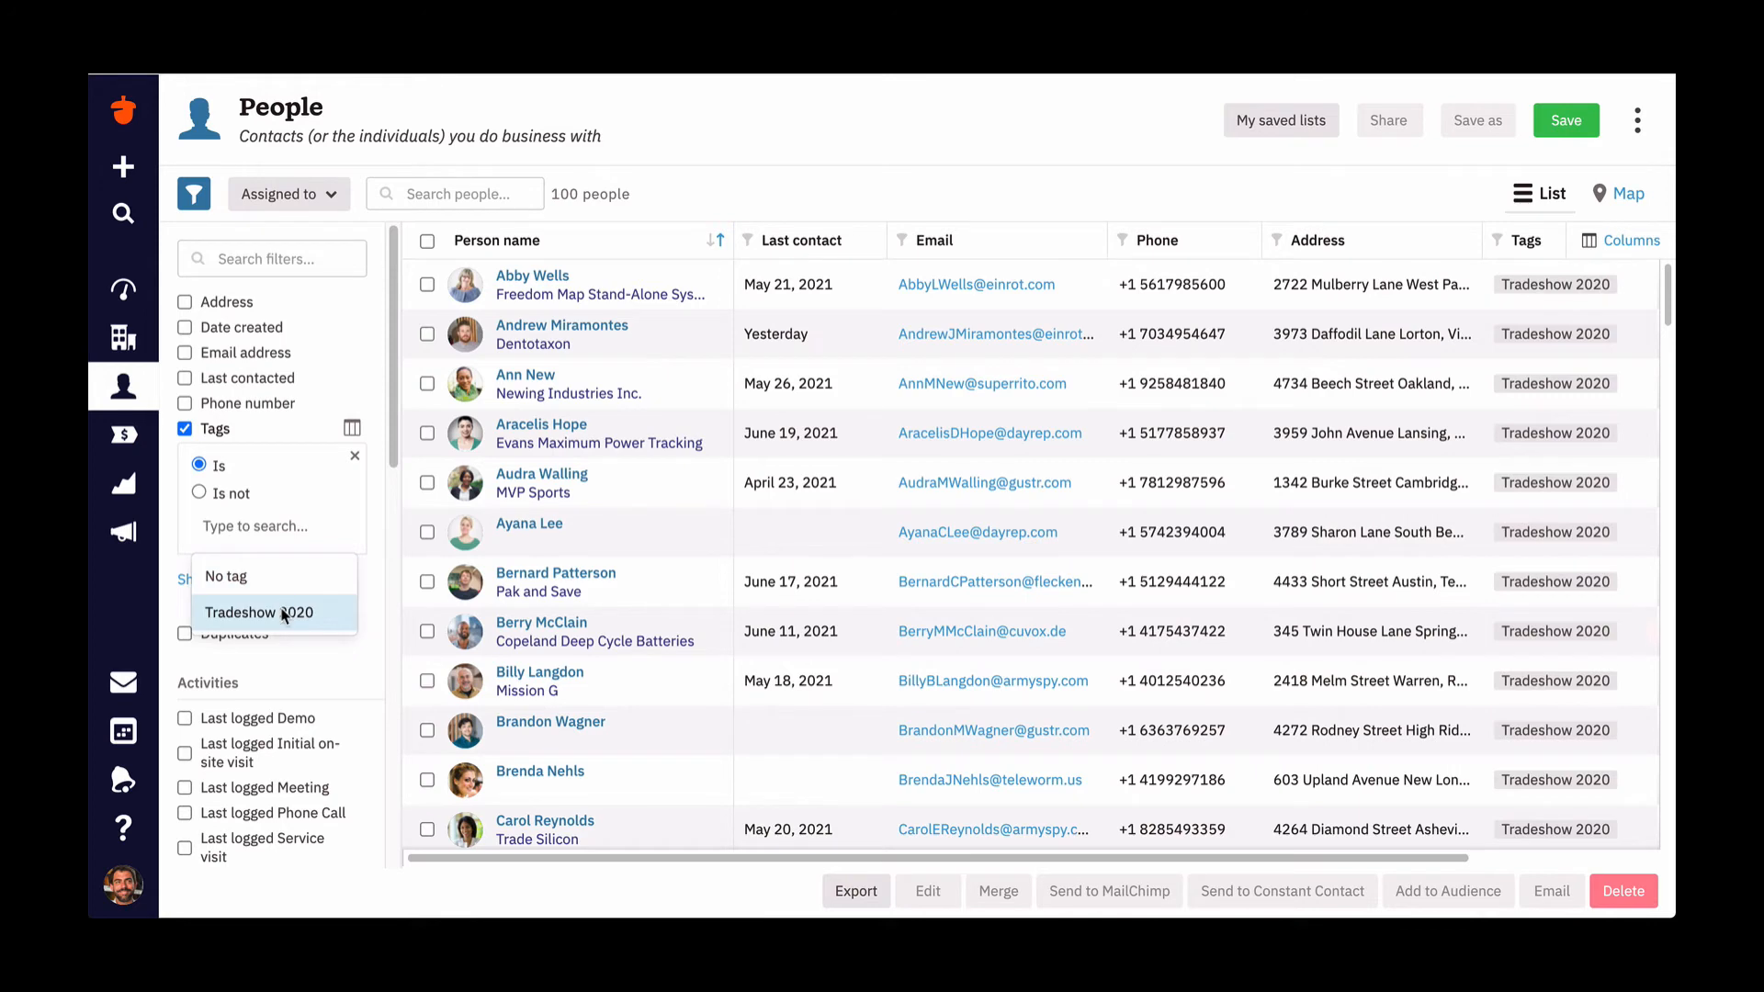
pyautogui.click(257, 614)
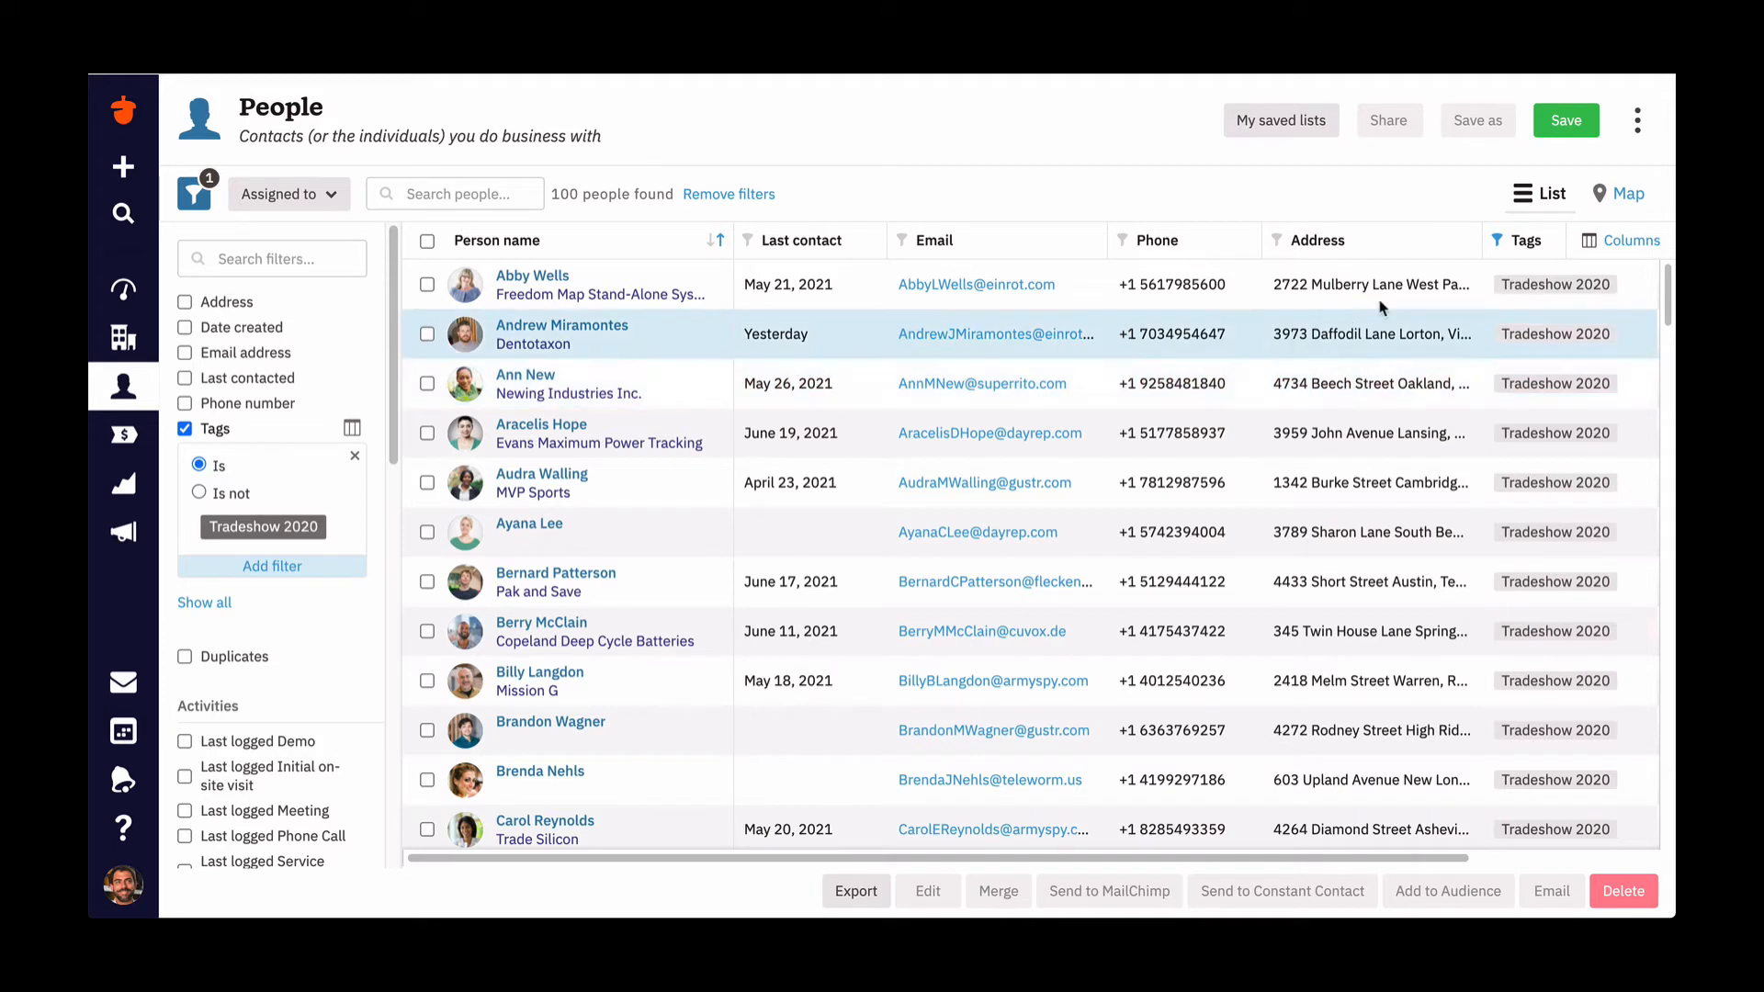
# - Save the filtered people as a list named for Tradeshow 2020
pyautogui.click(1566, 121)
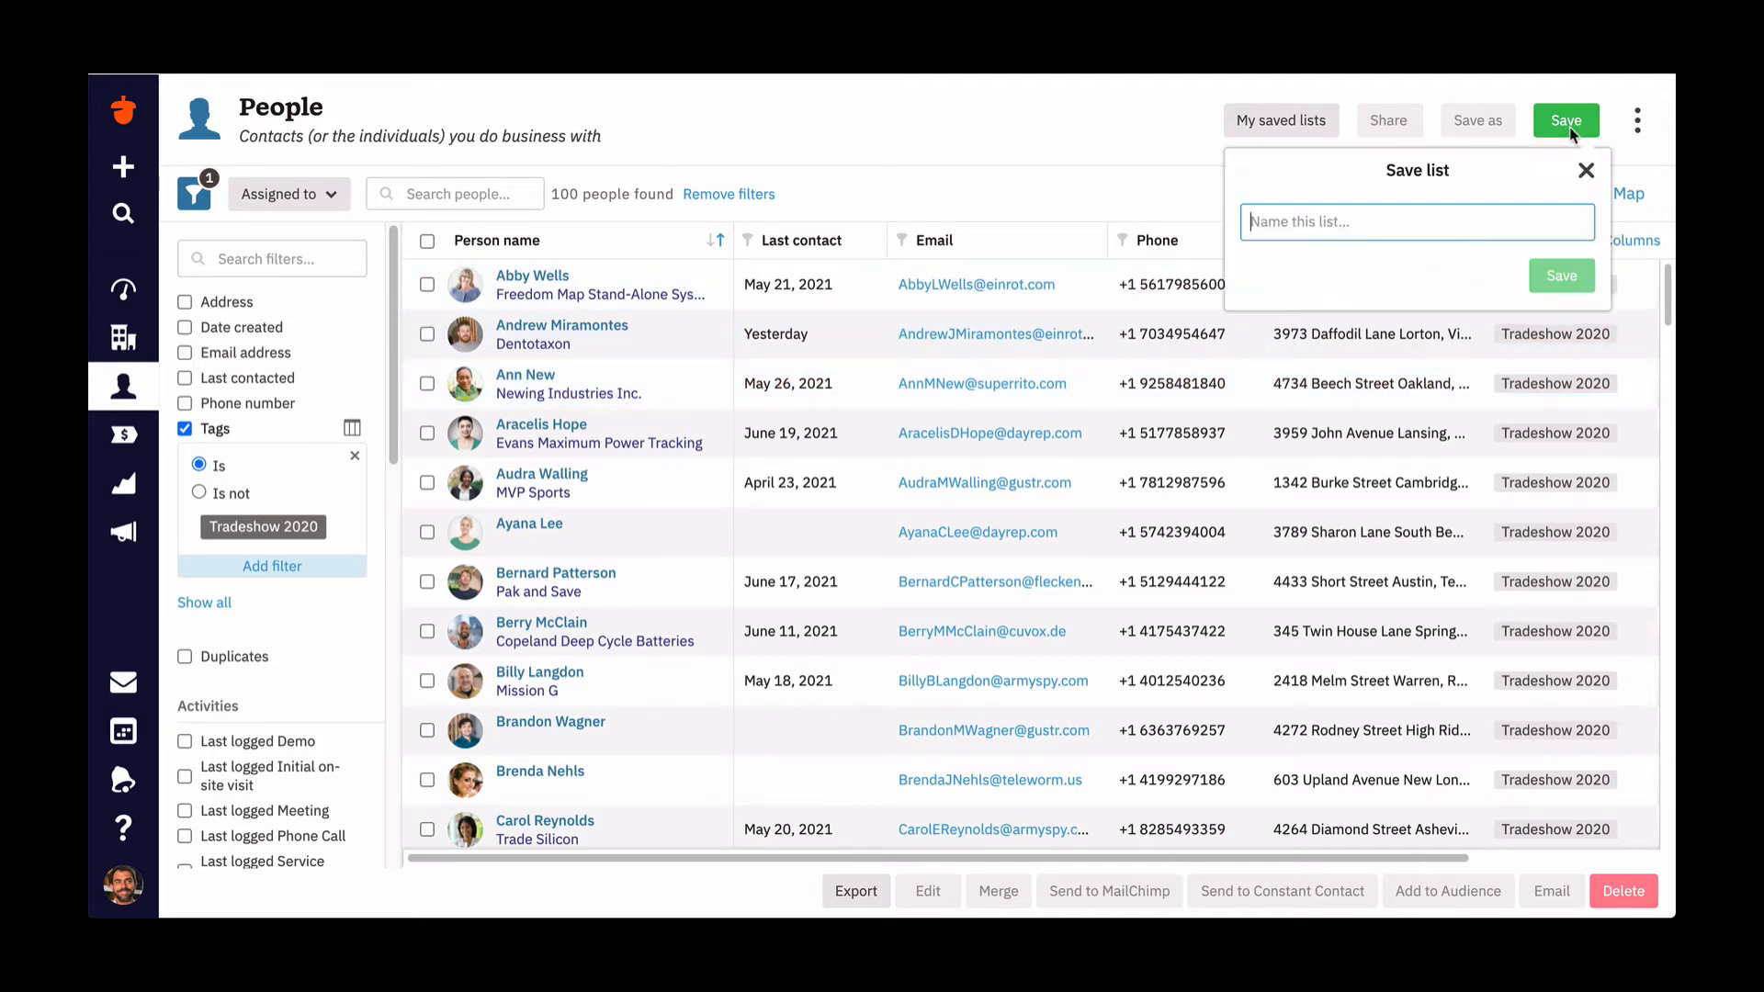
pyautogui.write('Tradew')
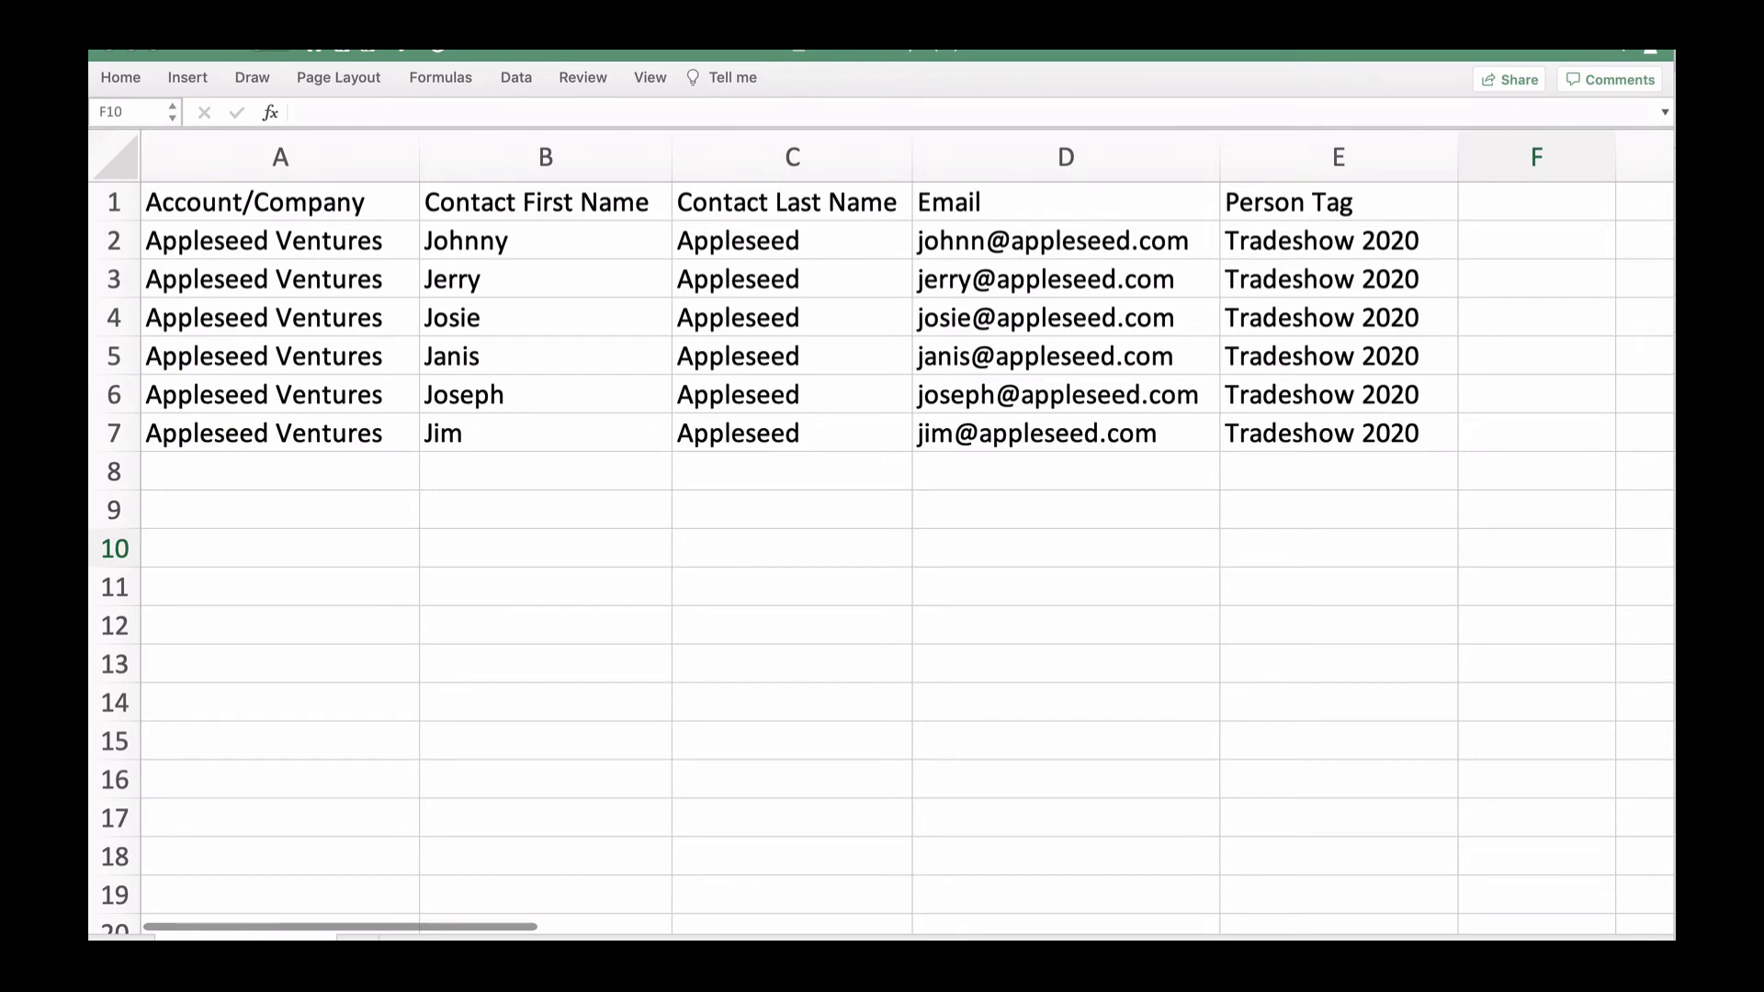
pyautogui.moveTo(1586, 99)
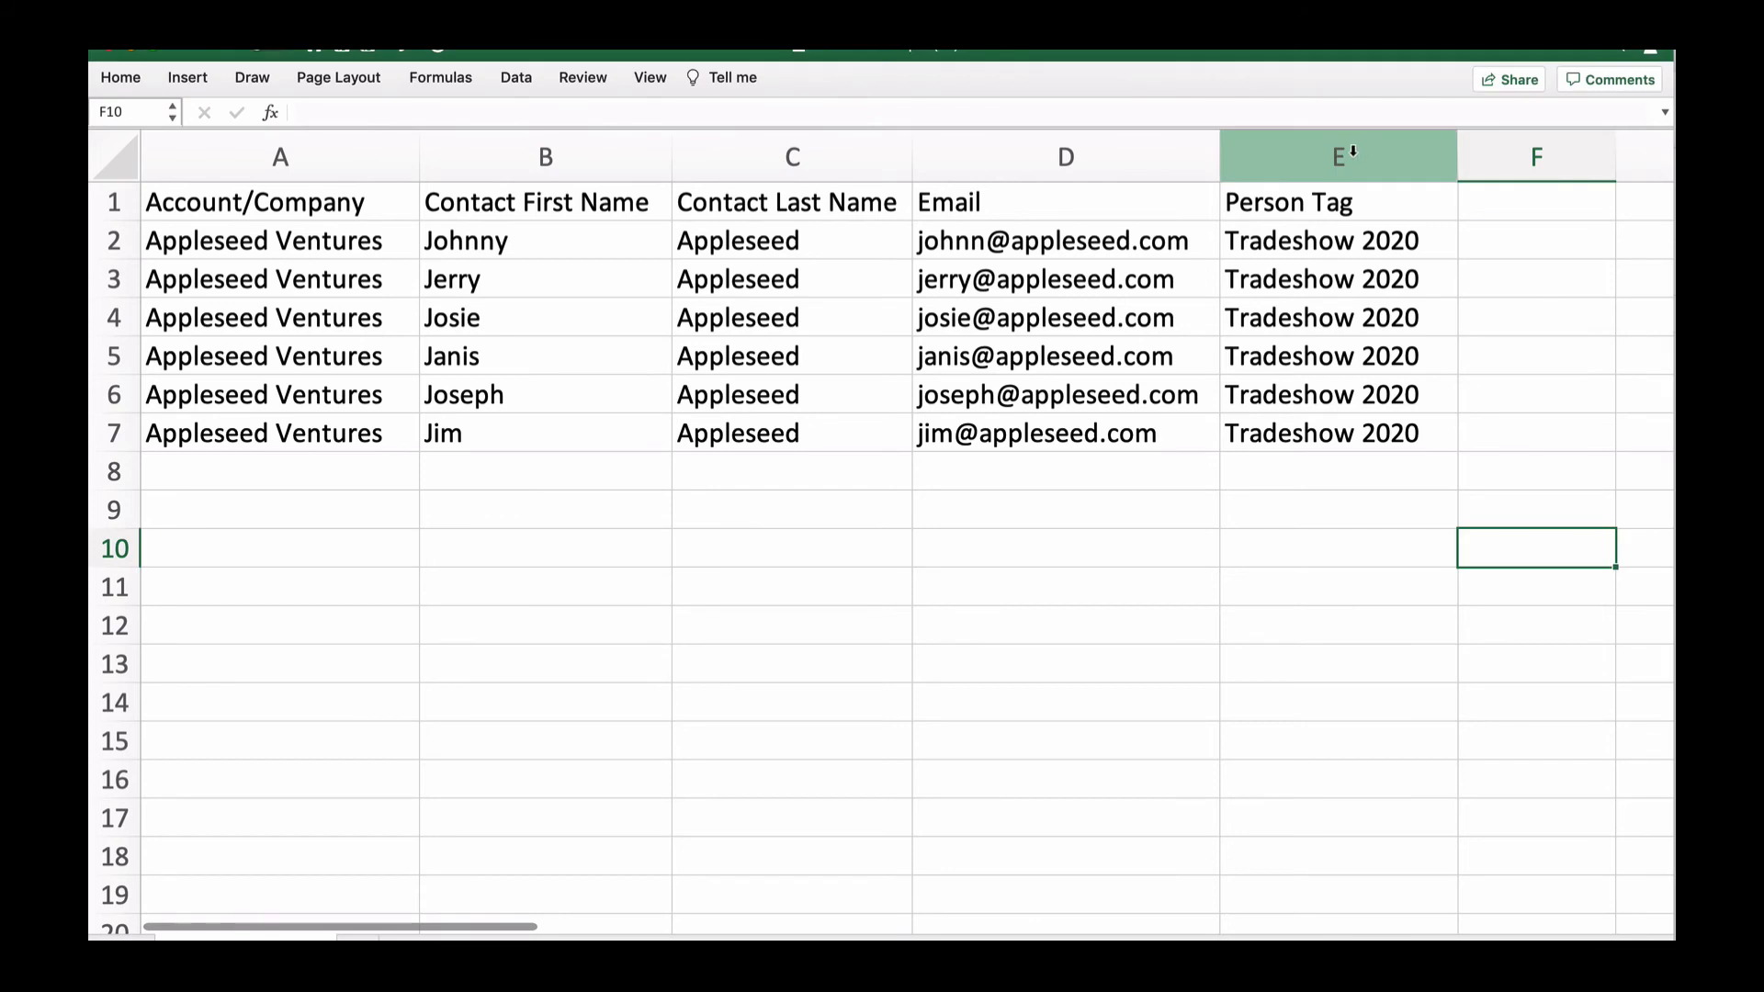
# - Highlight column E, the Person Tag column holding Tradeshow 2020 for every contact
pyautogui.click(1338, 154)
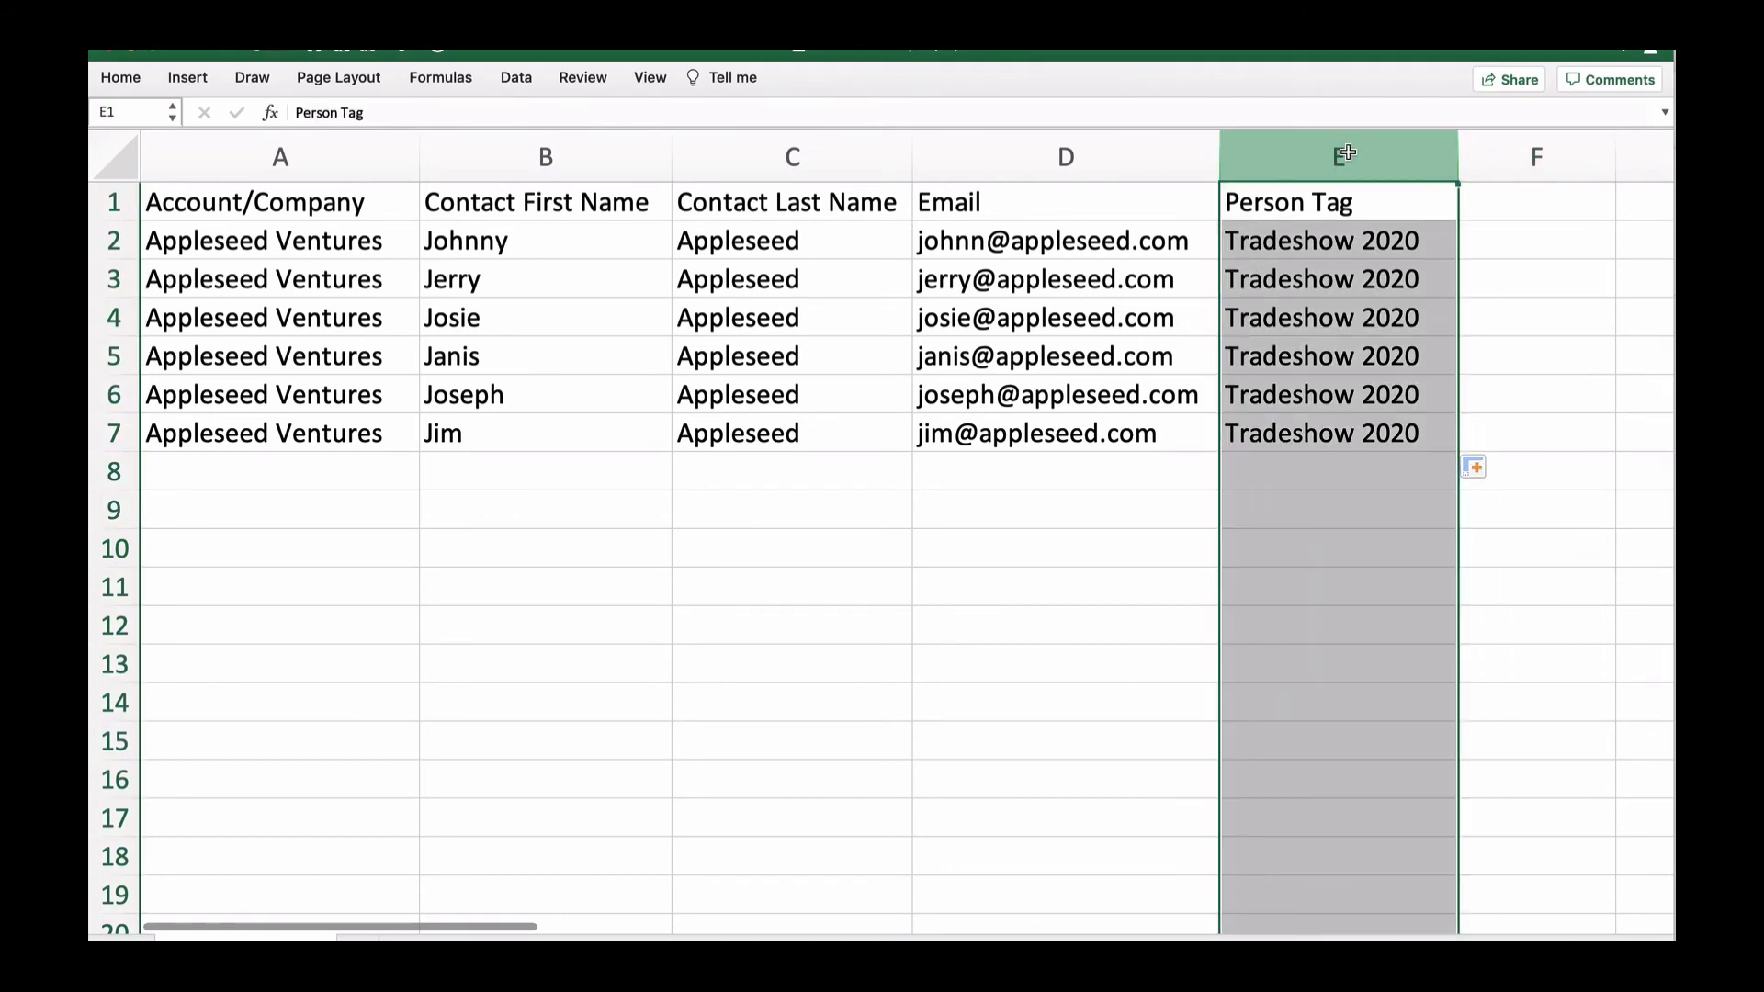